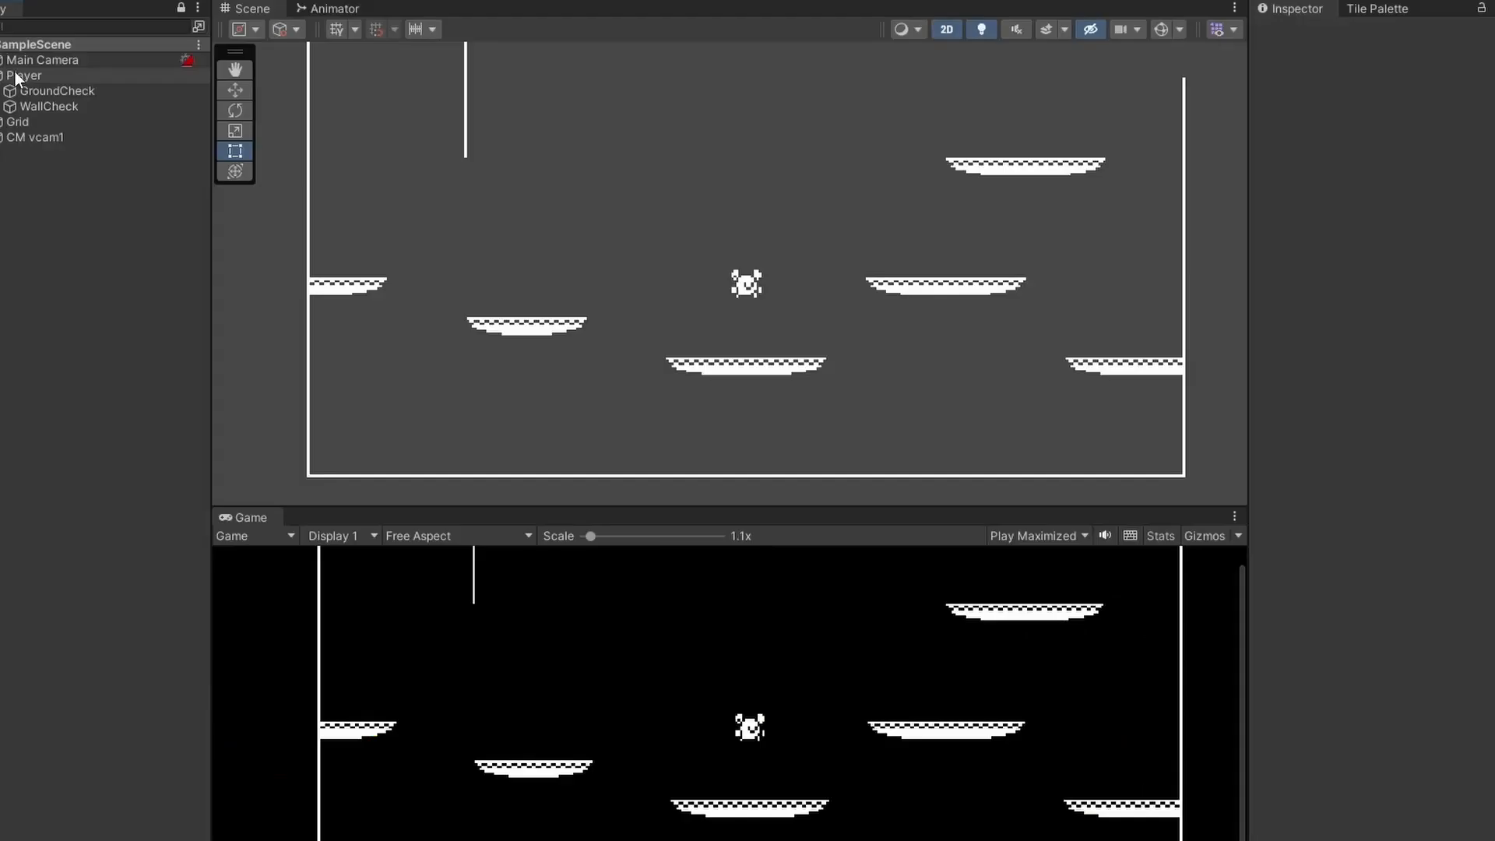
mouse_move(31, 76)
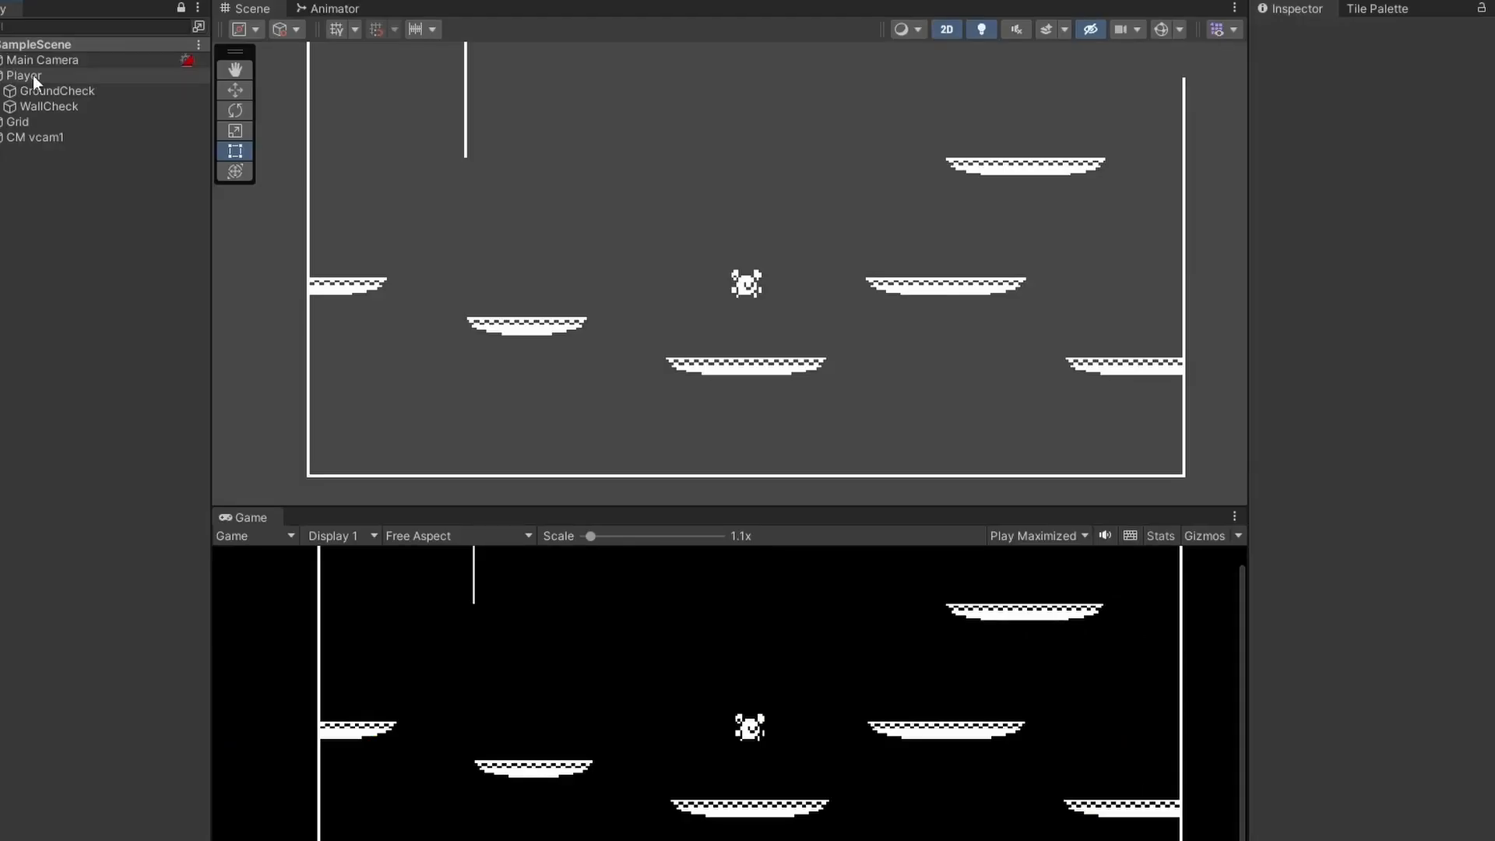
Add a child Particle System under Player and set Max Particle Size to 0.2.
right_click(24, 75)
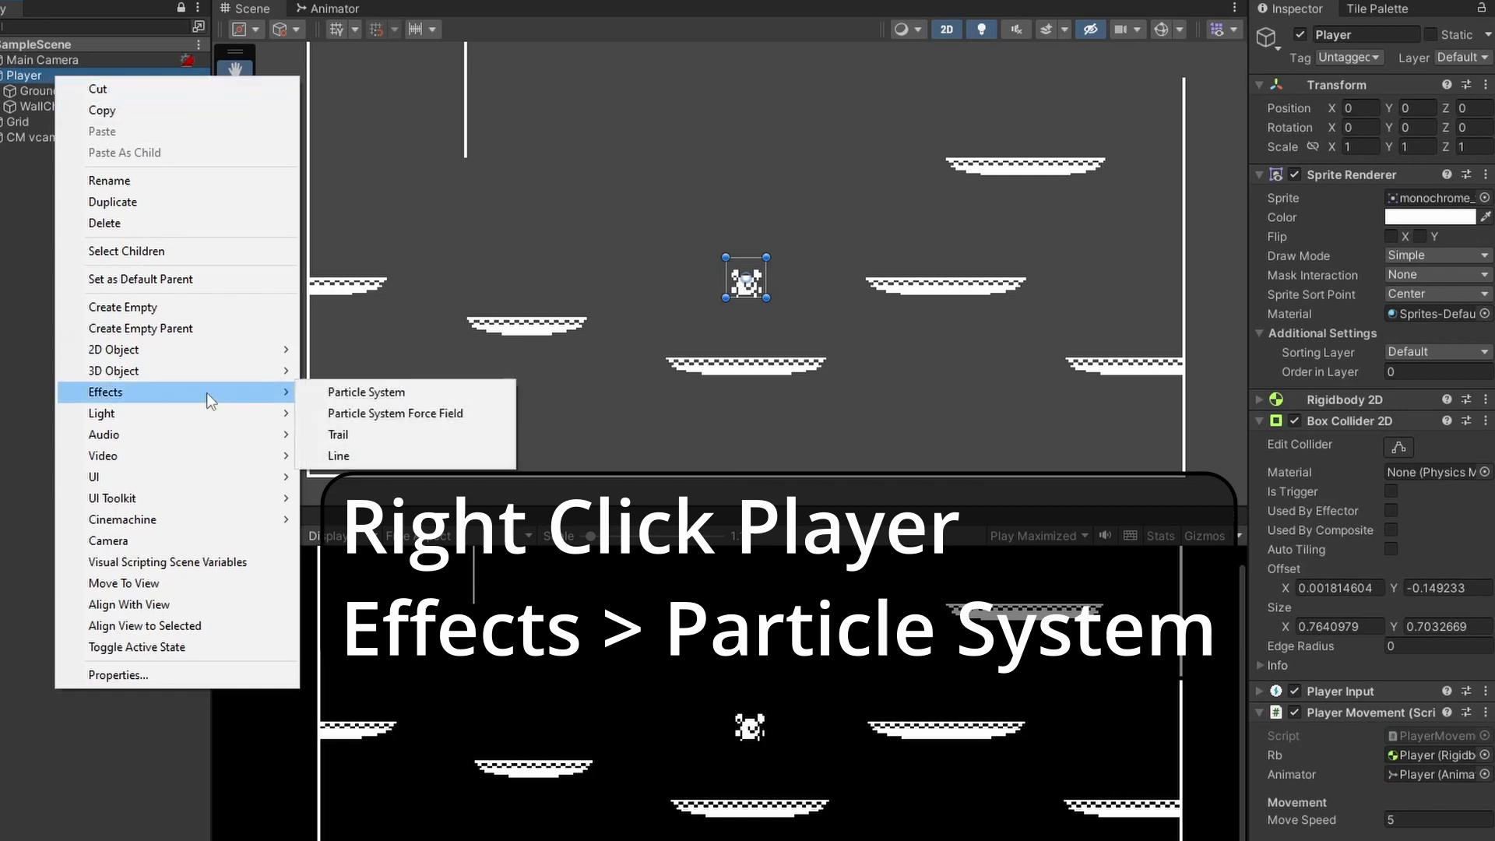
left_click(367, 392)
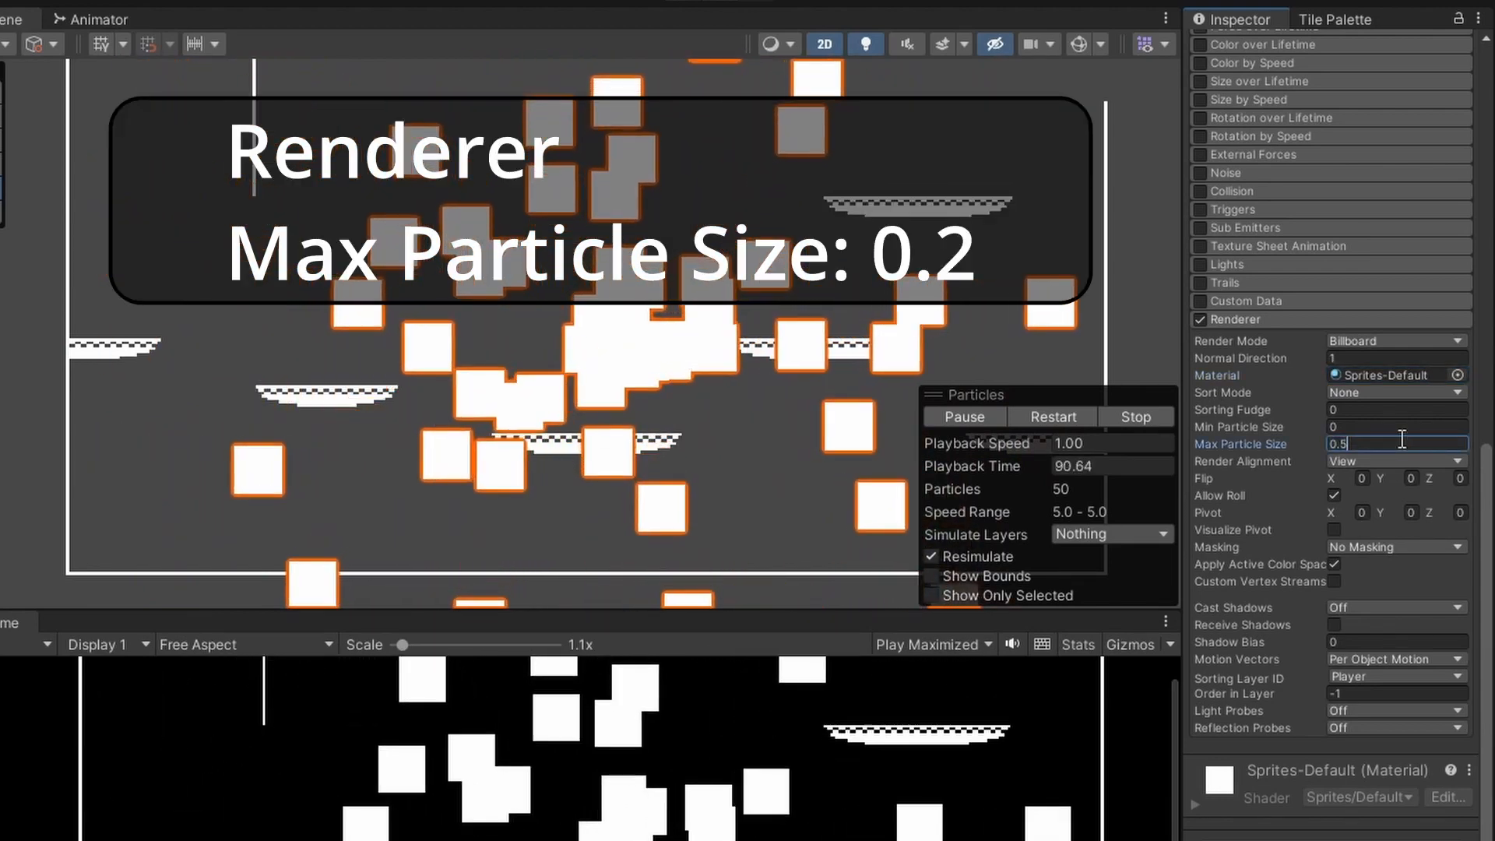
type("0.2")
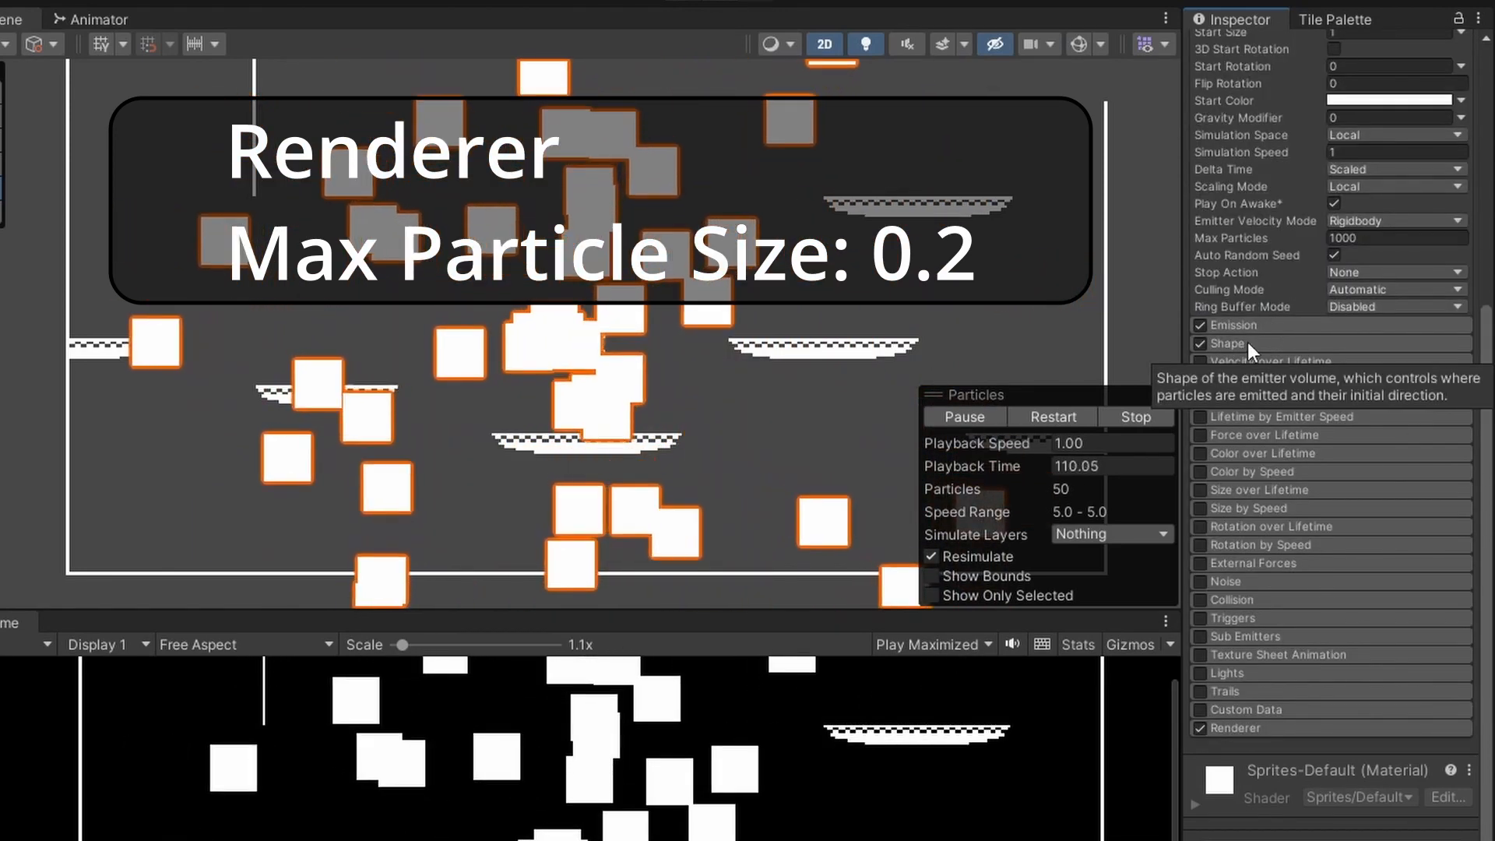
Change the particle emitter Shape from Cone to Box.
left_click(1226, 344)
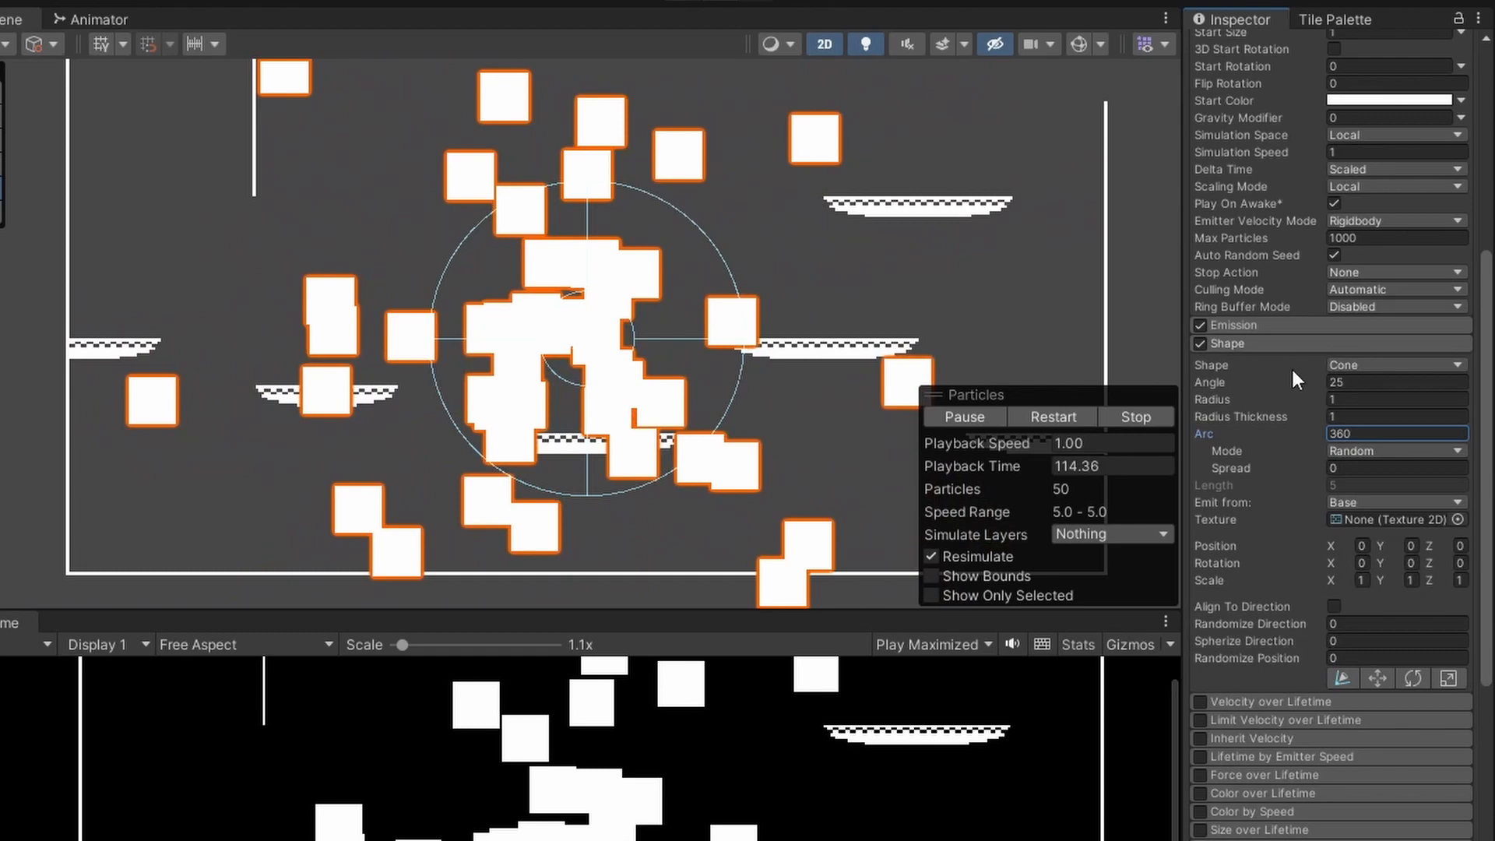
left_click(1396, 365)
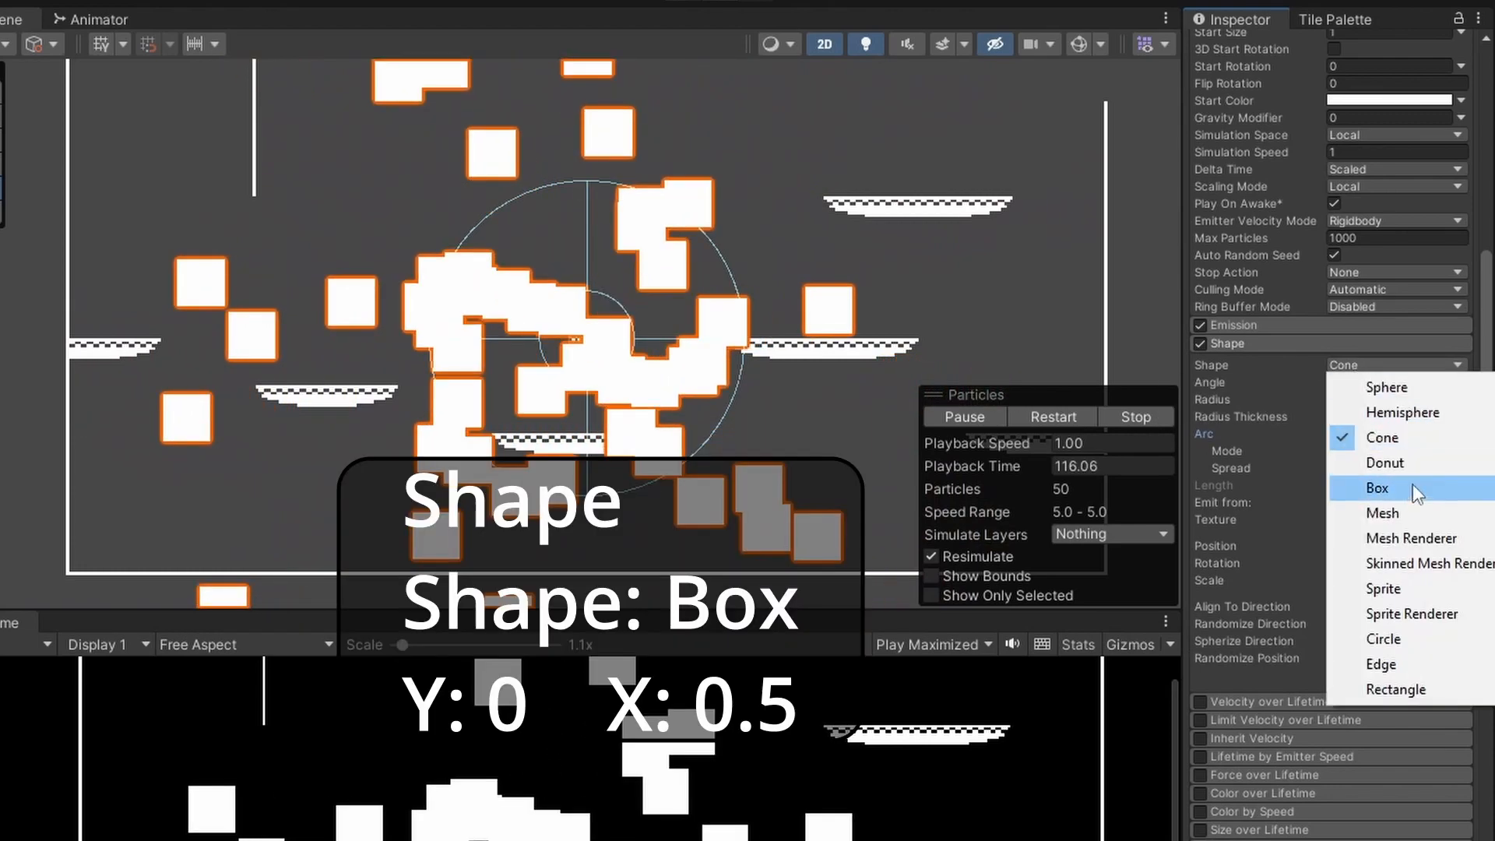
left_click(1377, 489)
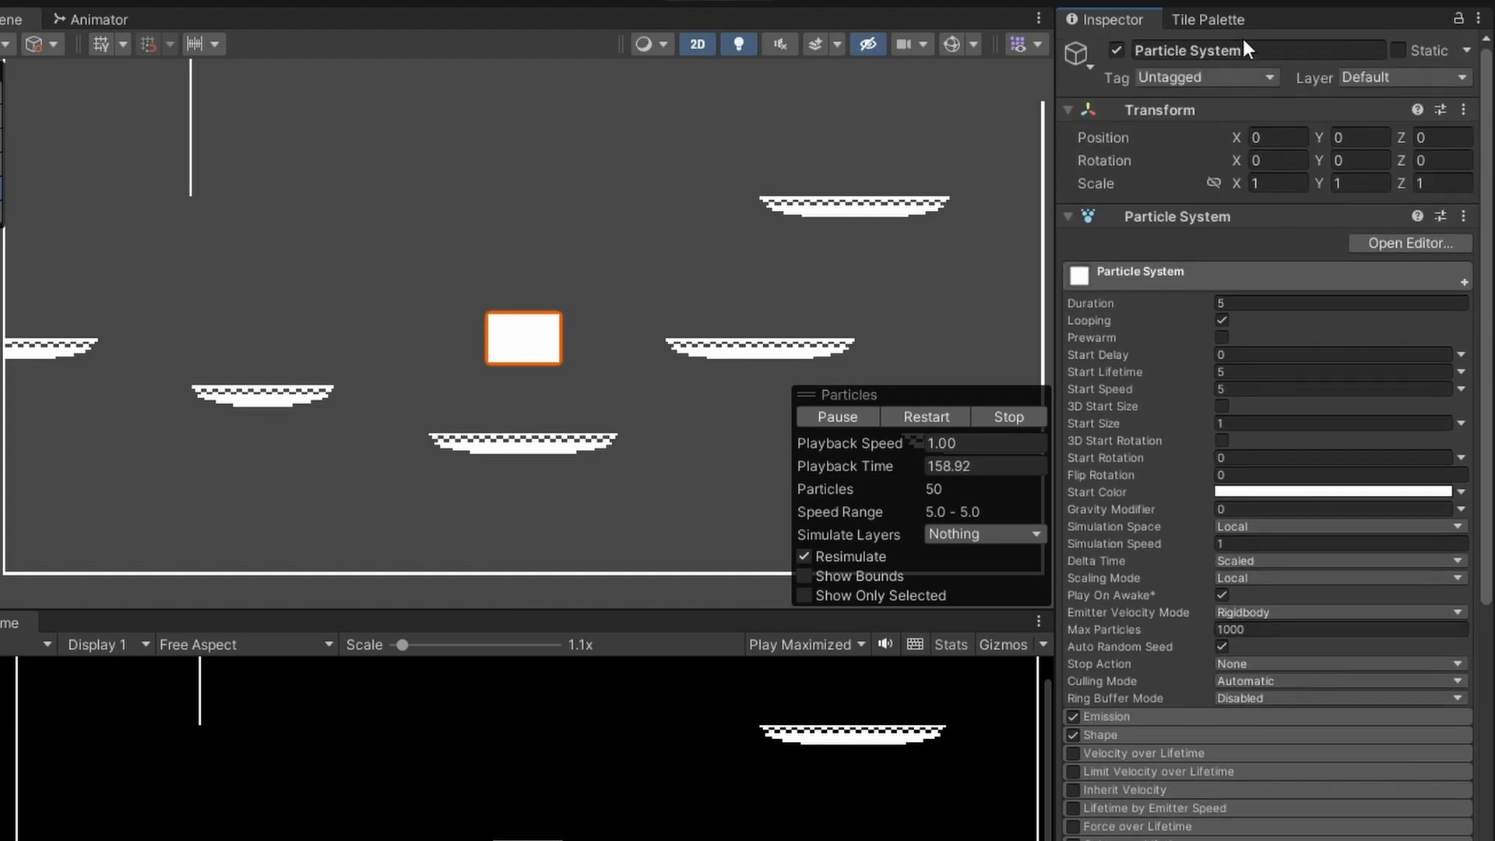
Rename the particle system SmokeFX, with Start Size 0.2 and Position Y -0.5.
type("SmokeFX")
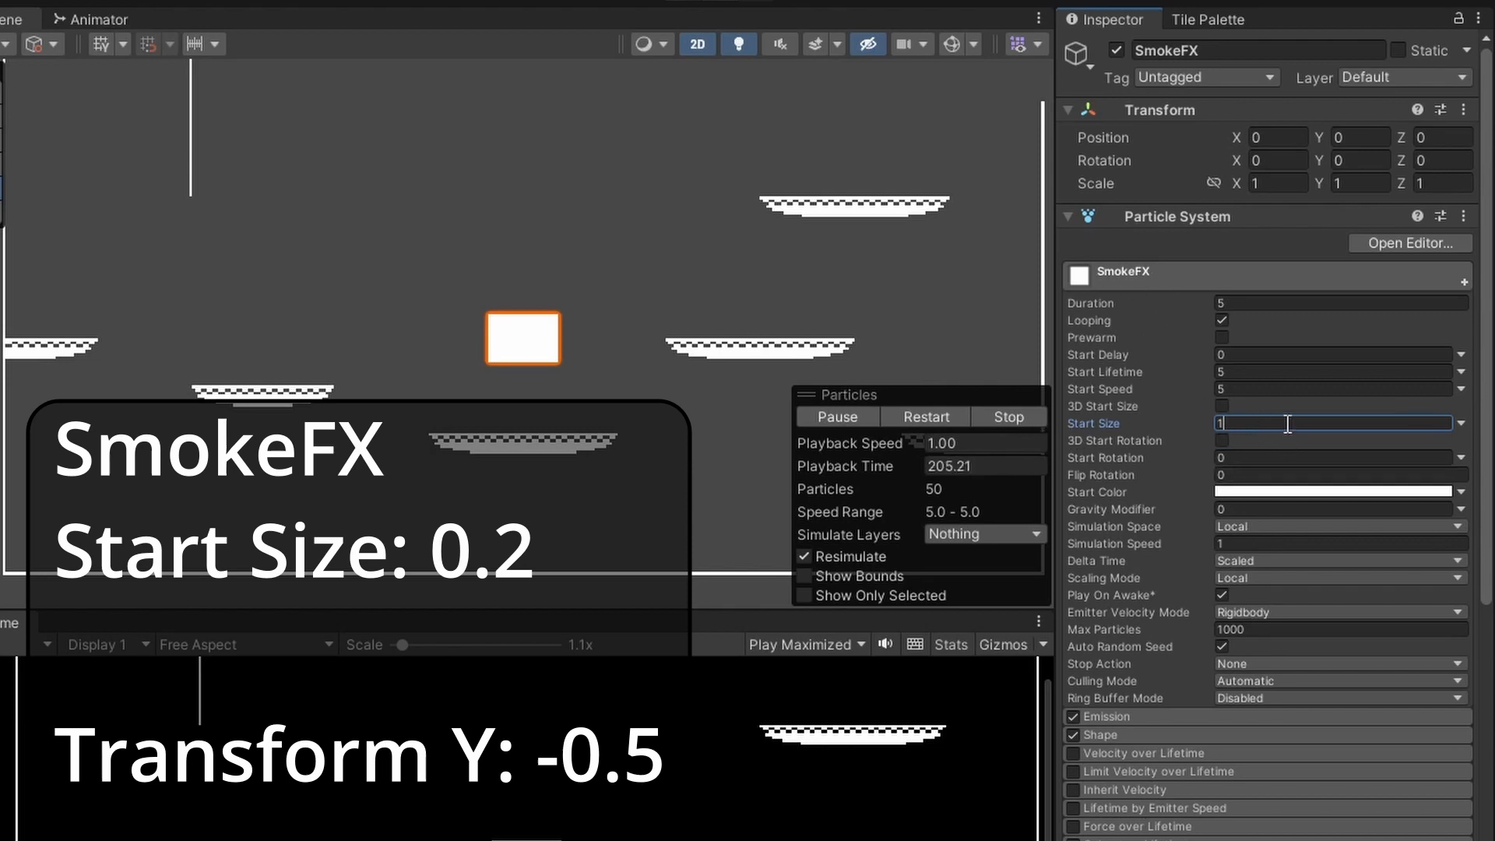
type("0.2")
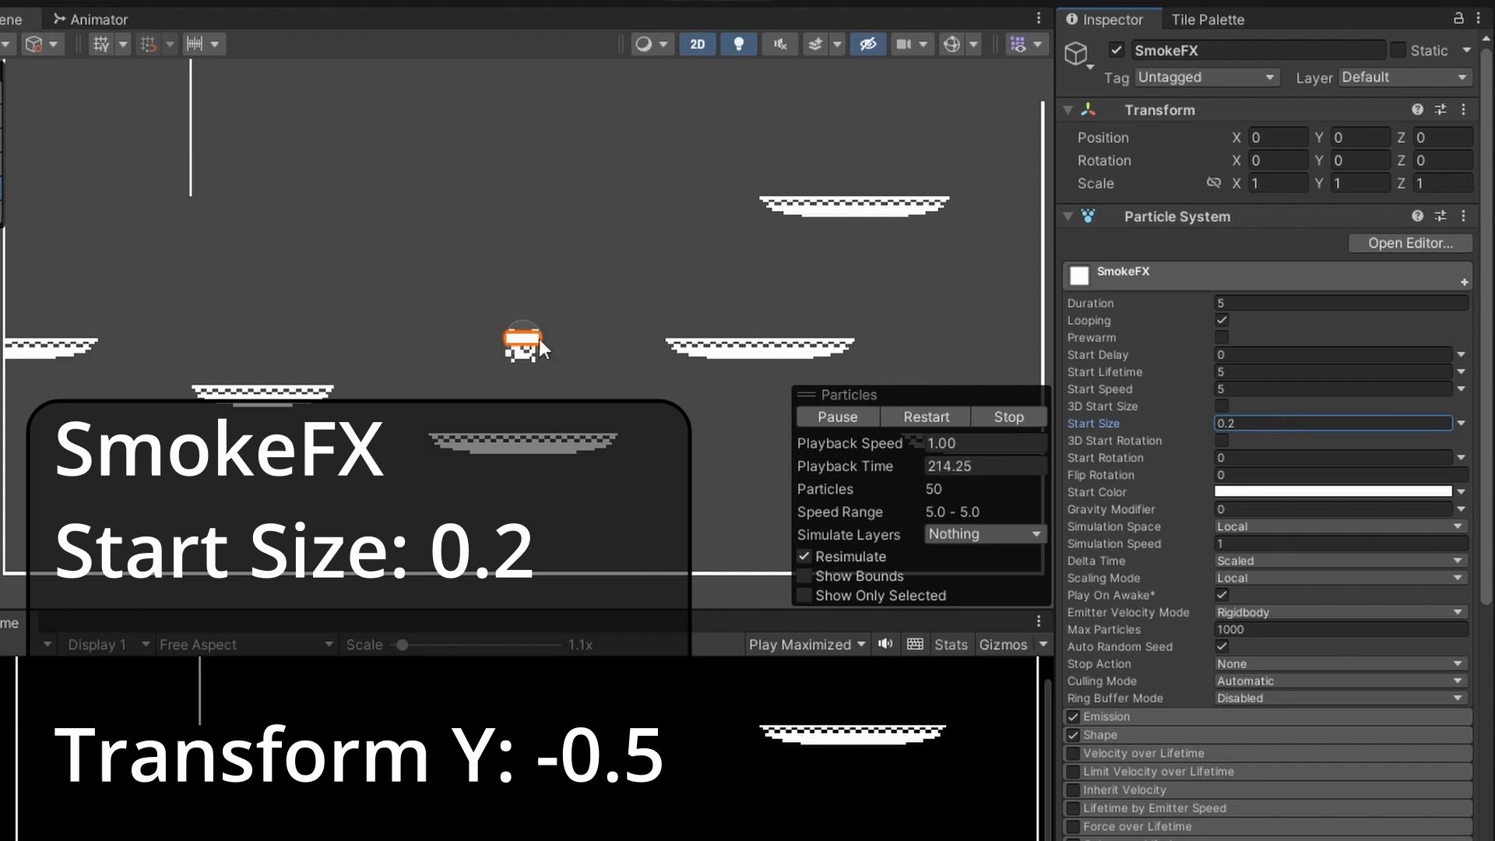
left_click(1355, 138)
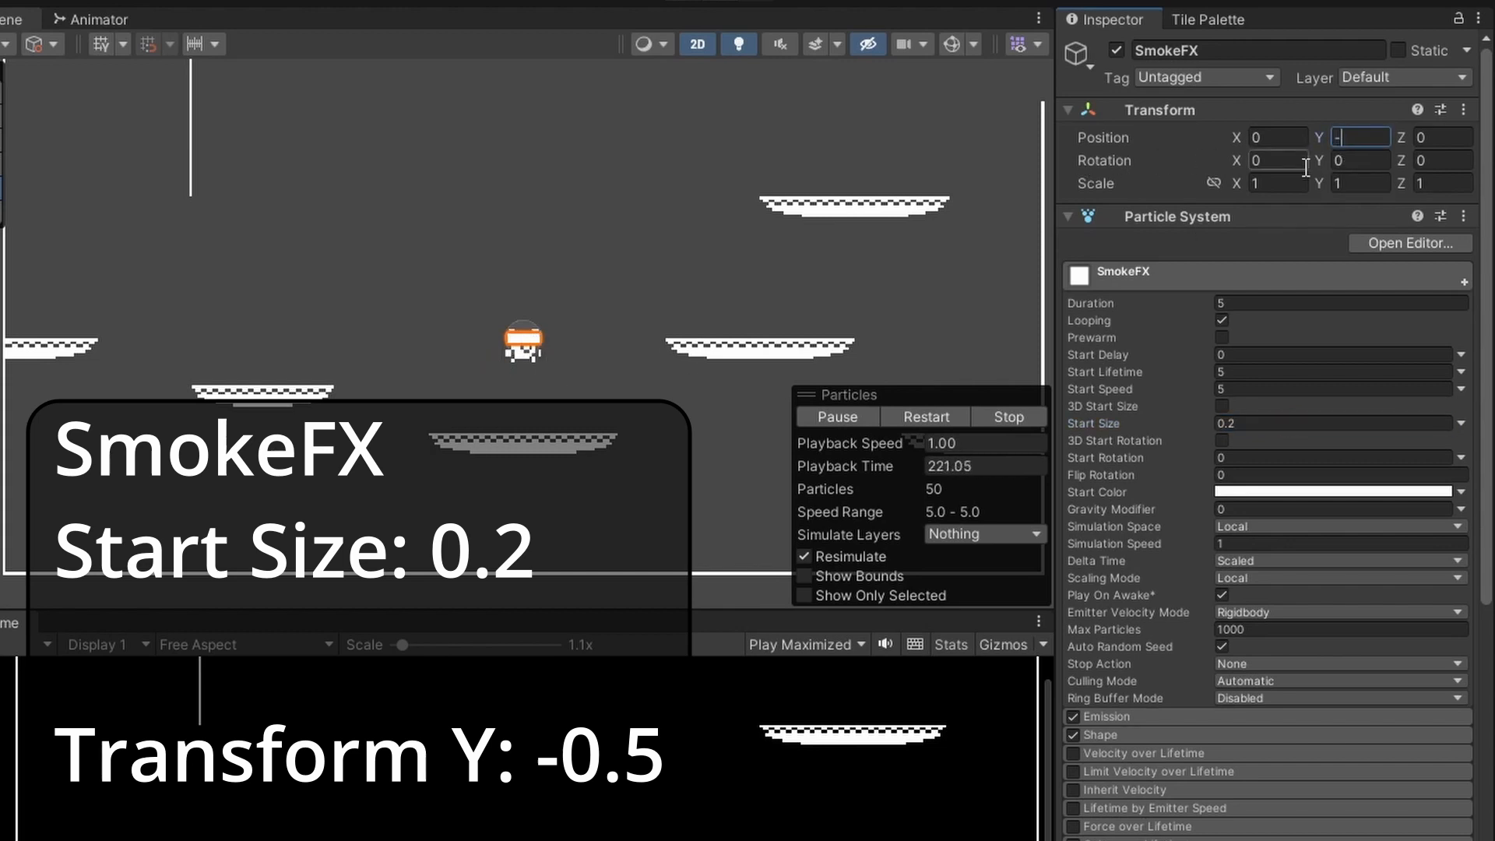
type("-0.5")
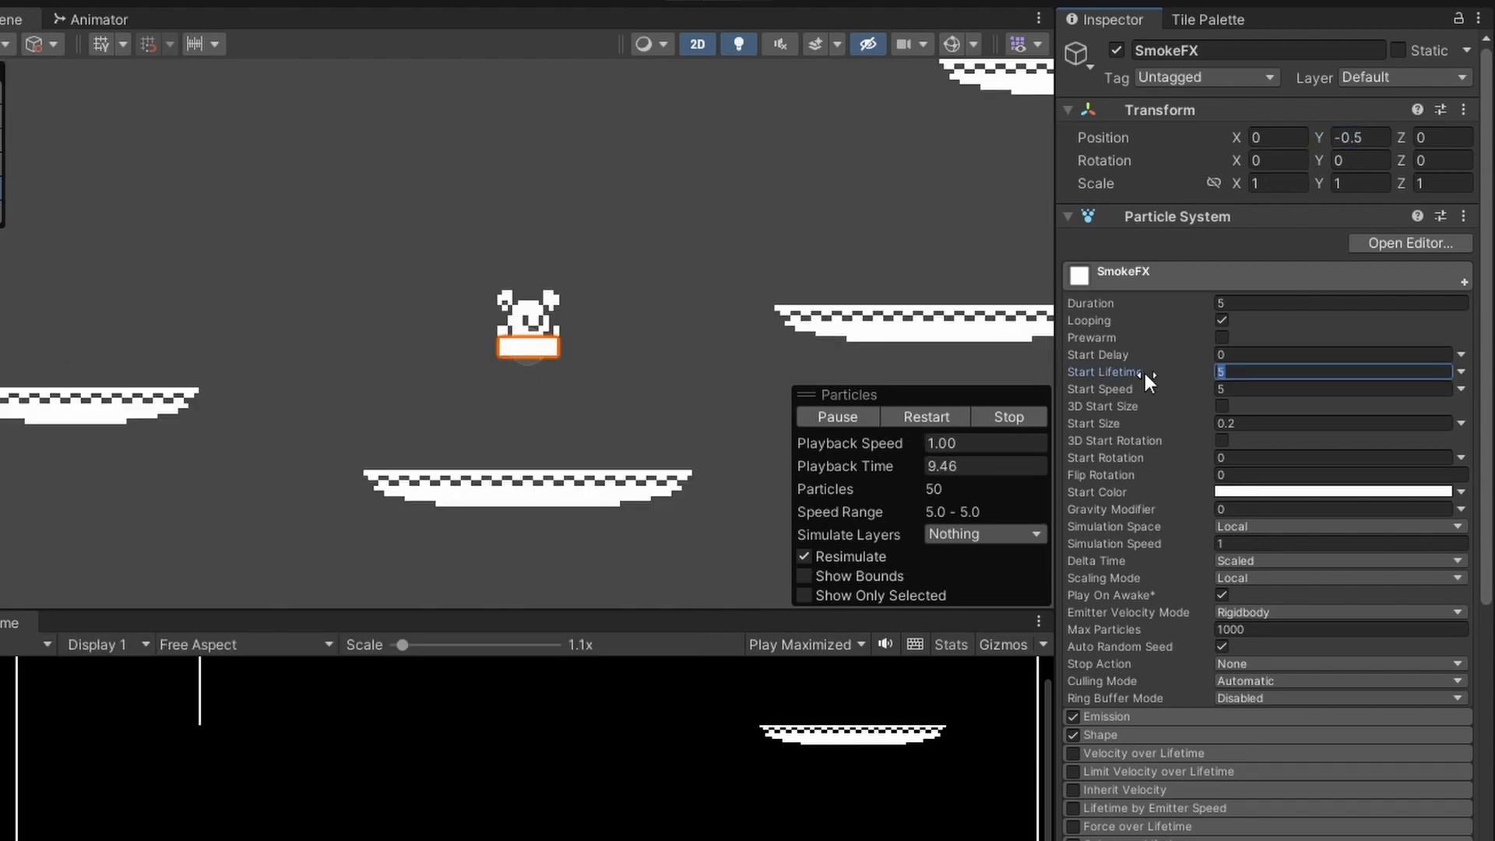
mouse_move(1135, 378)
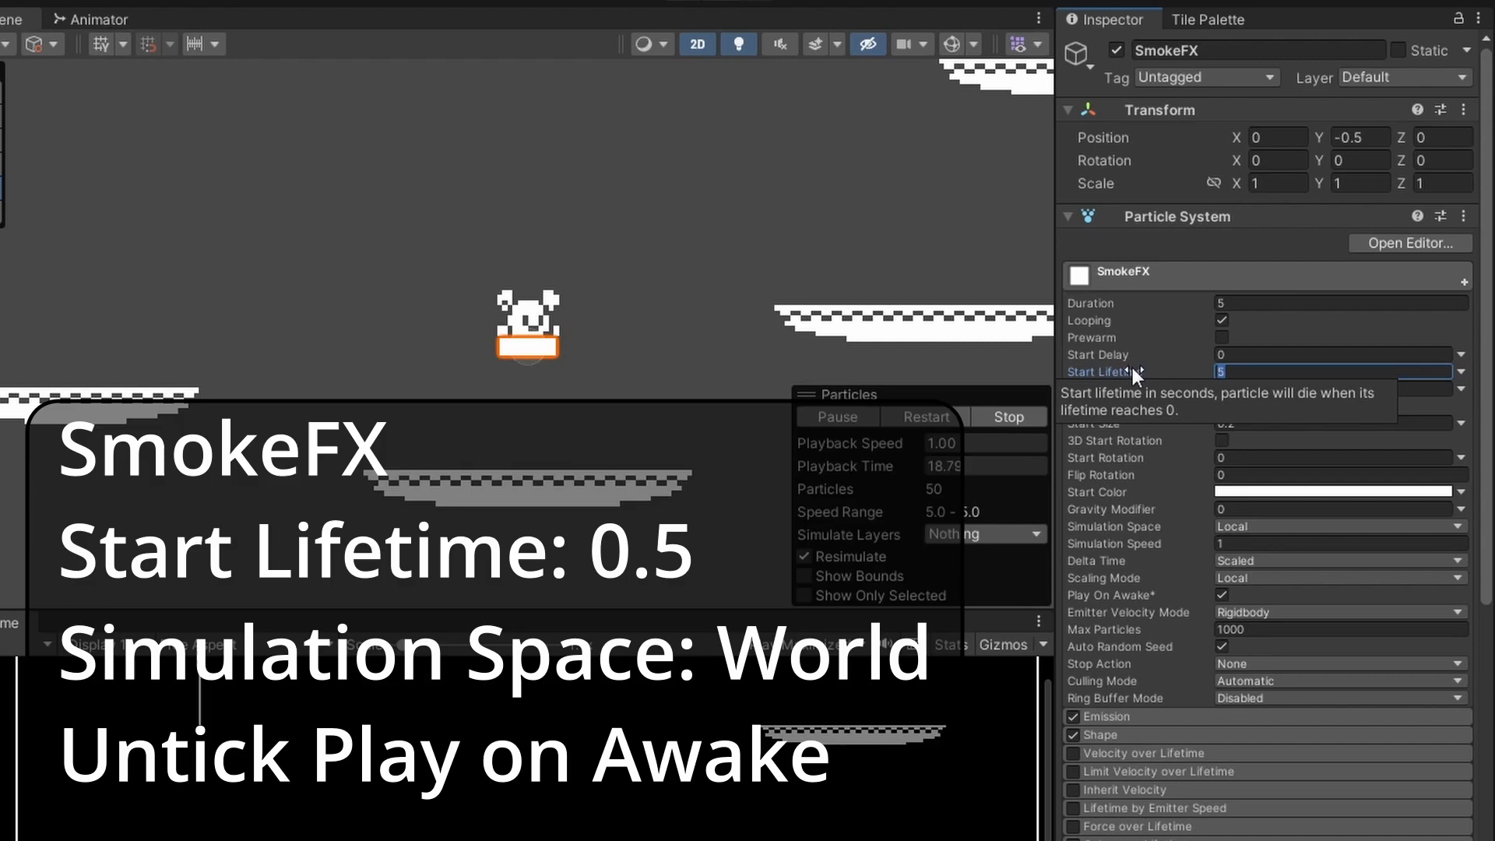
Set SmokeFX Start Lifetime to 0.5 and Simulation Space to World.
type("0.5")
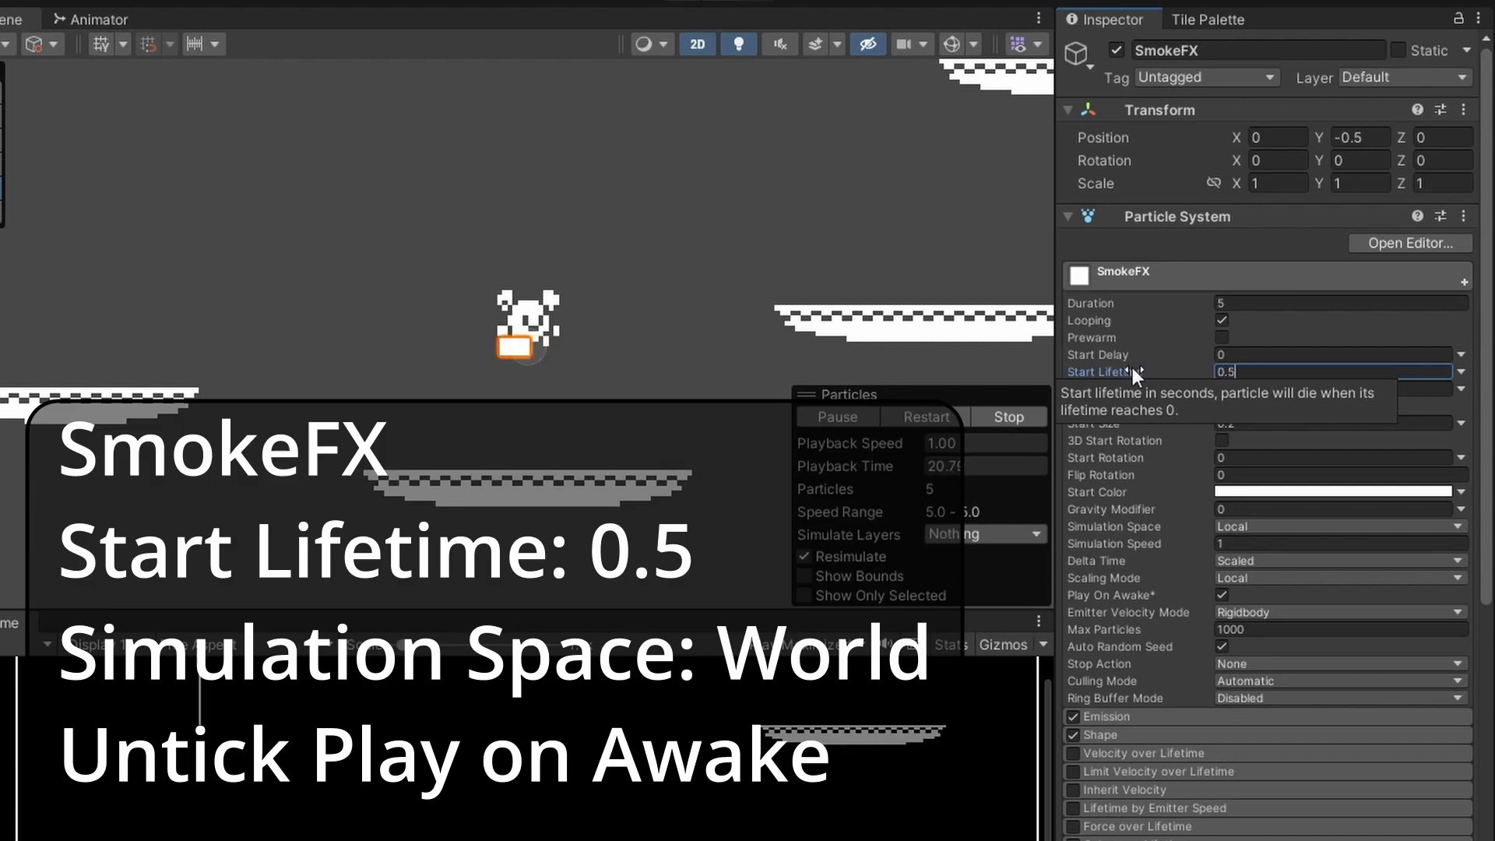
left_click(1339, 527)
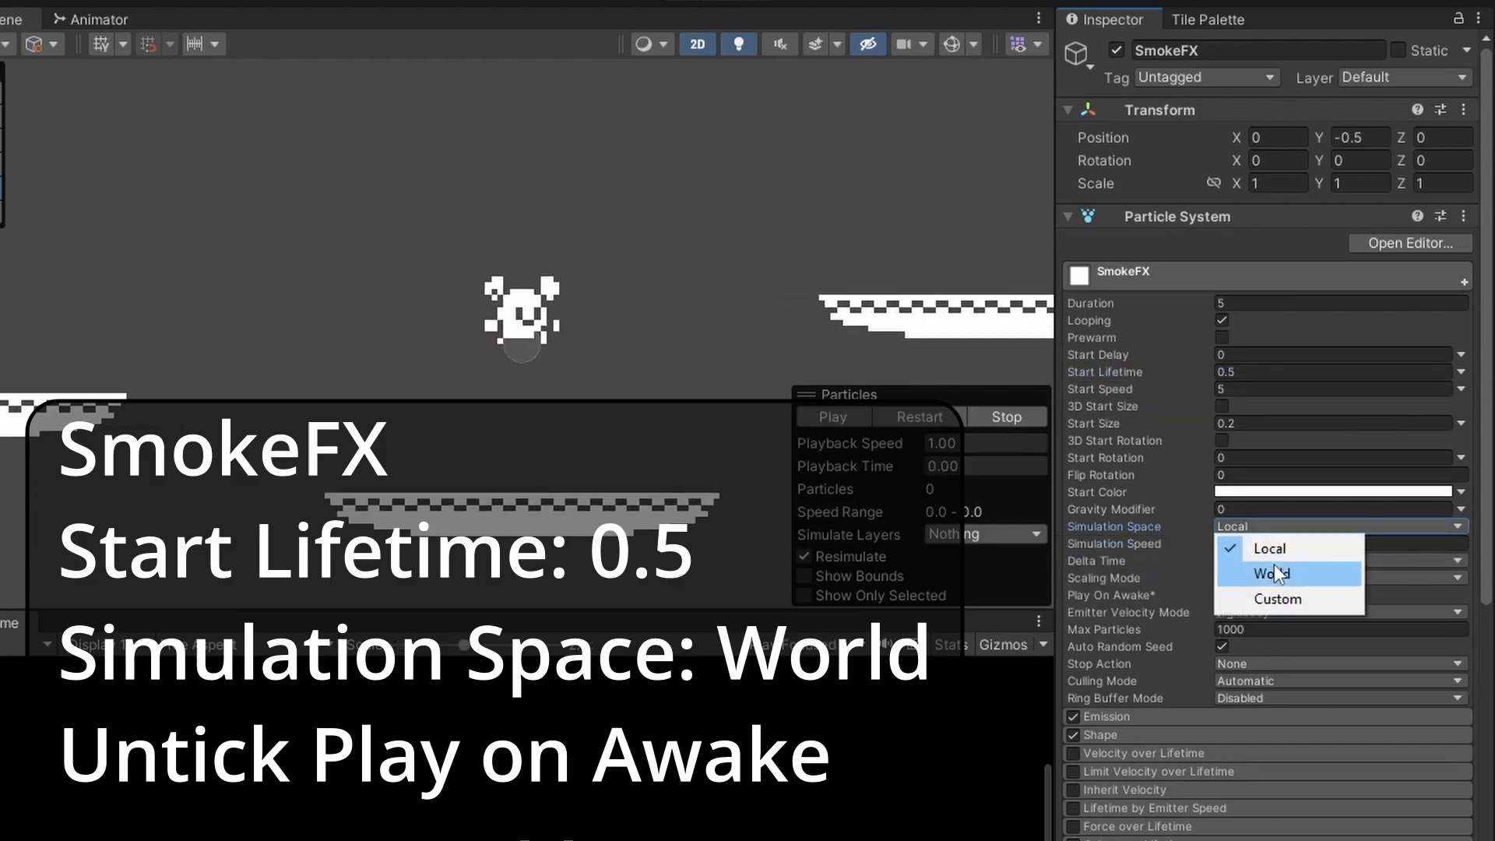
left_click(1269, 573)
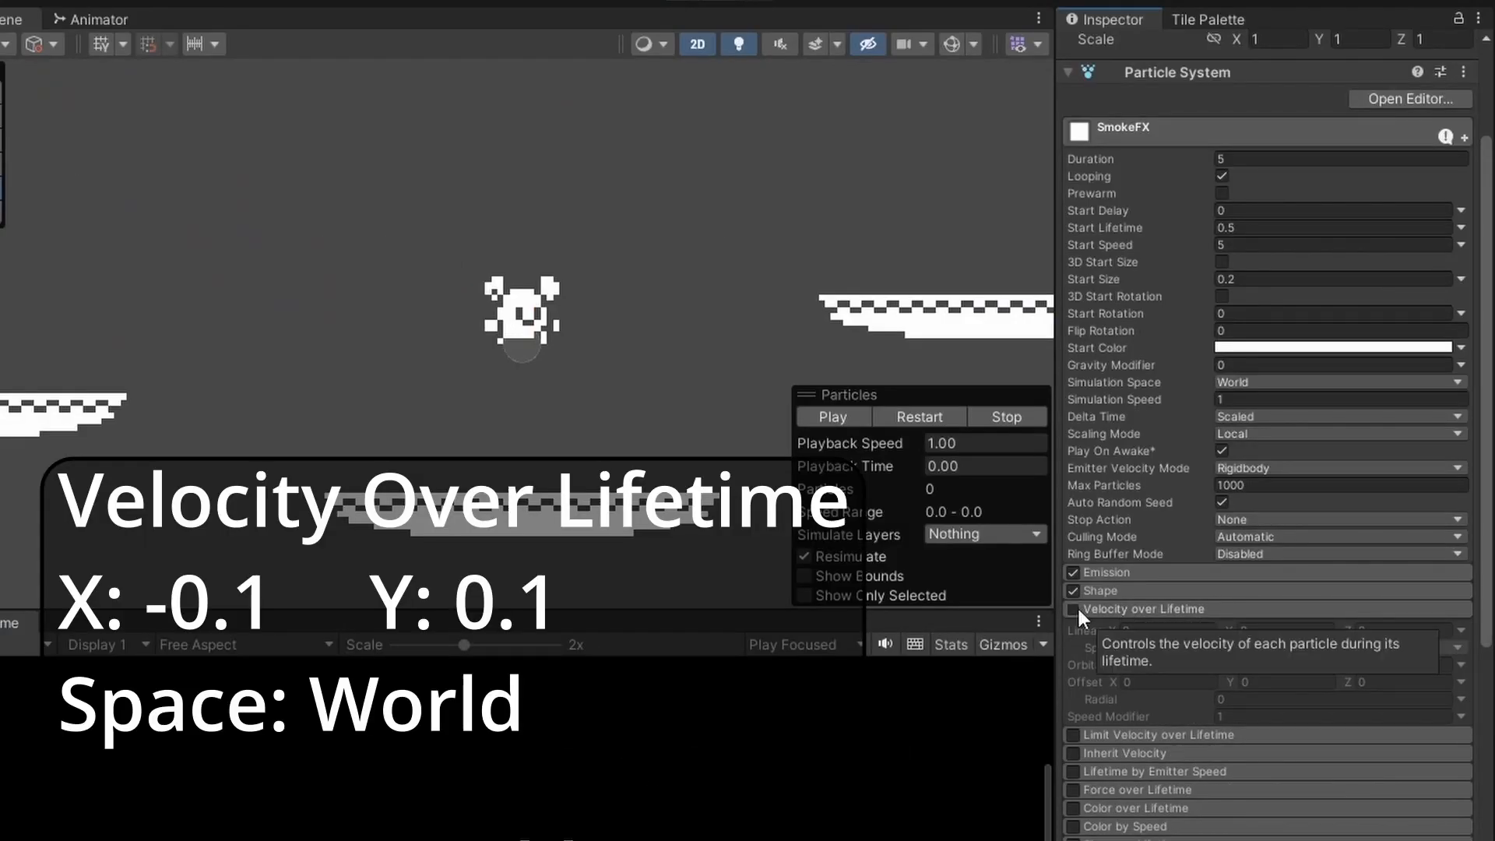
Tick the Velocity over Lifetime module for SmokeFX.
left_click(1160, 630)
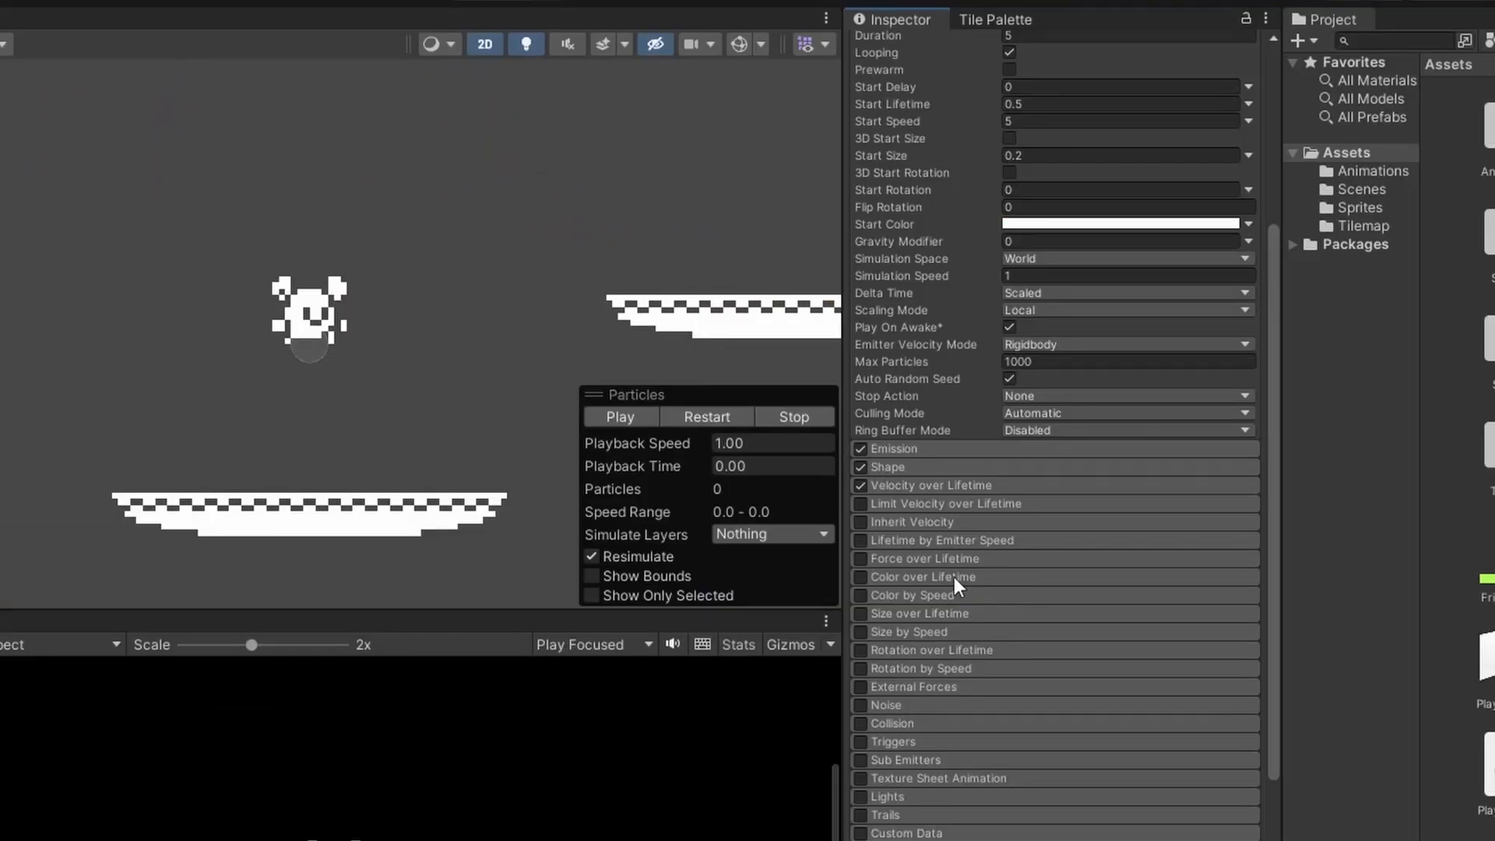
Enable Color over Lifetime and set the gradient's end alpha key to 0.
left_click(859, 577)
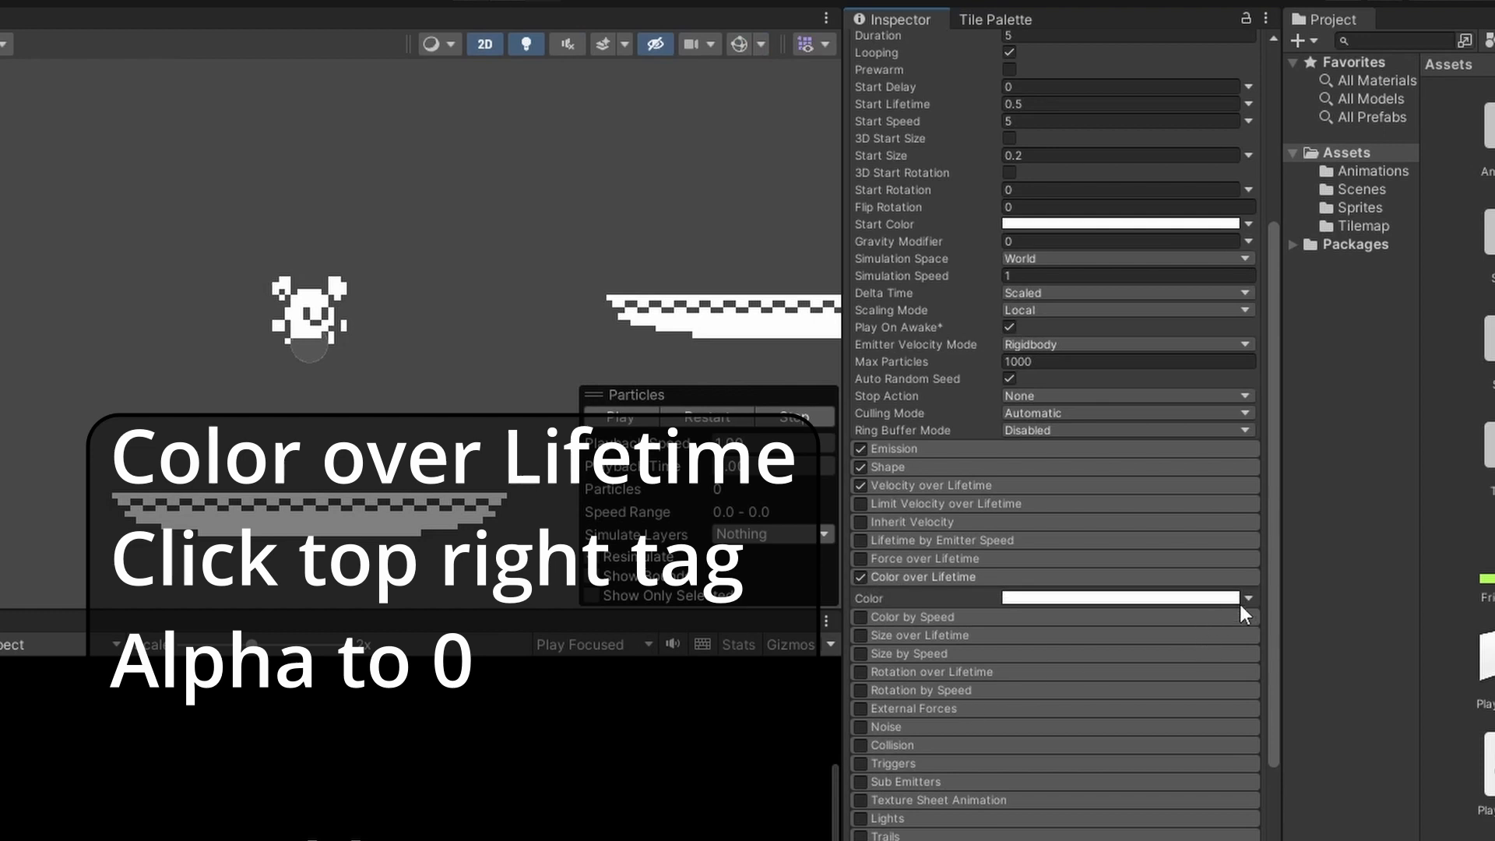
left_click(1124, 598)
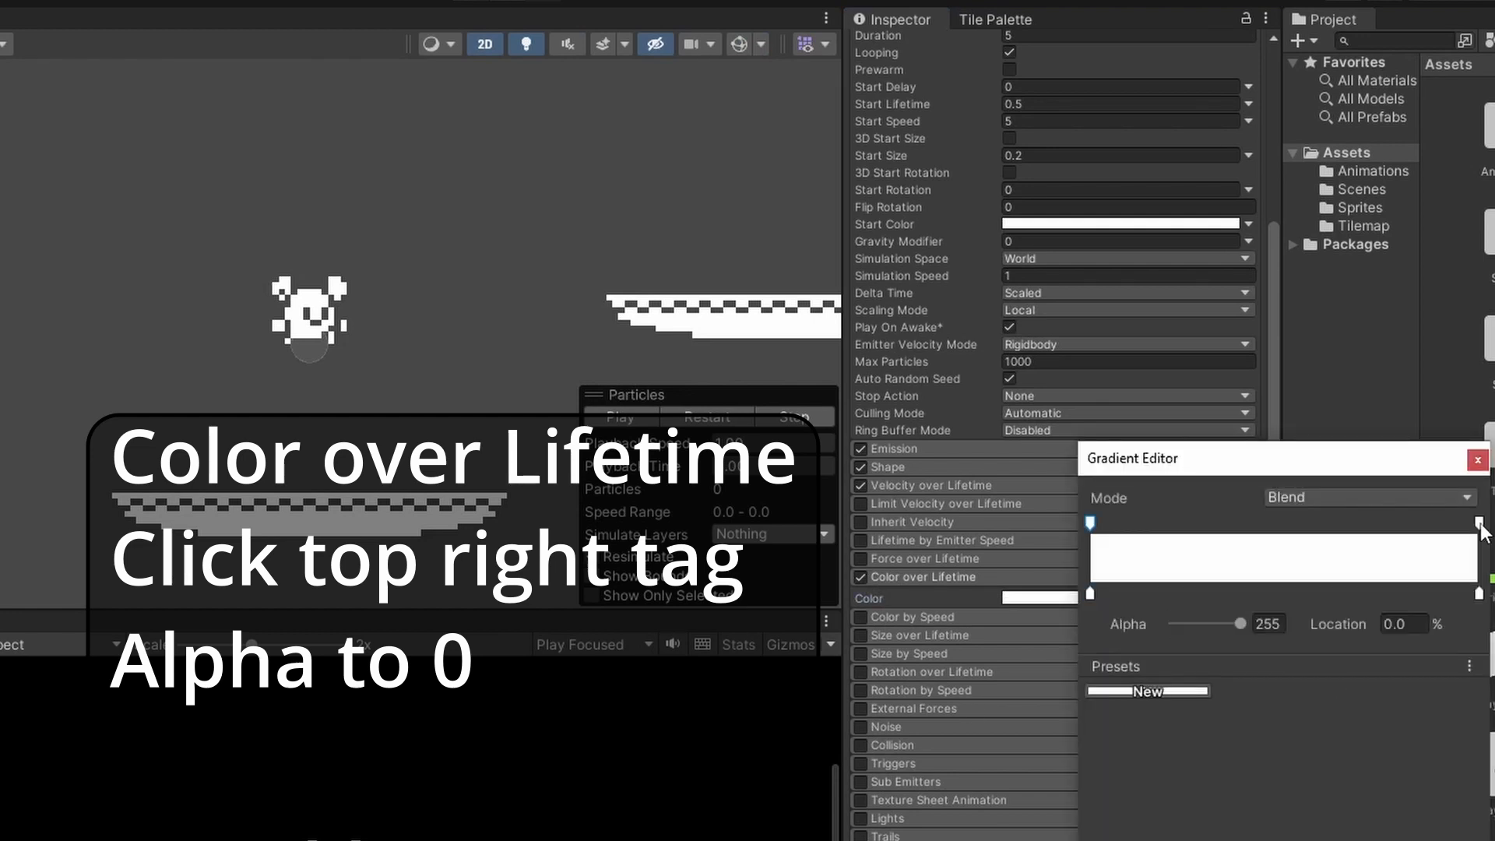
left_click(1477, 520)
type("0")
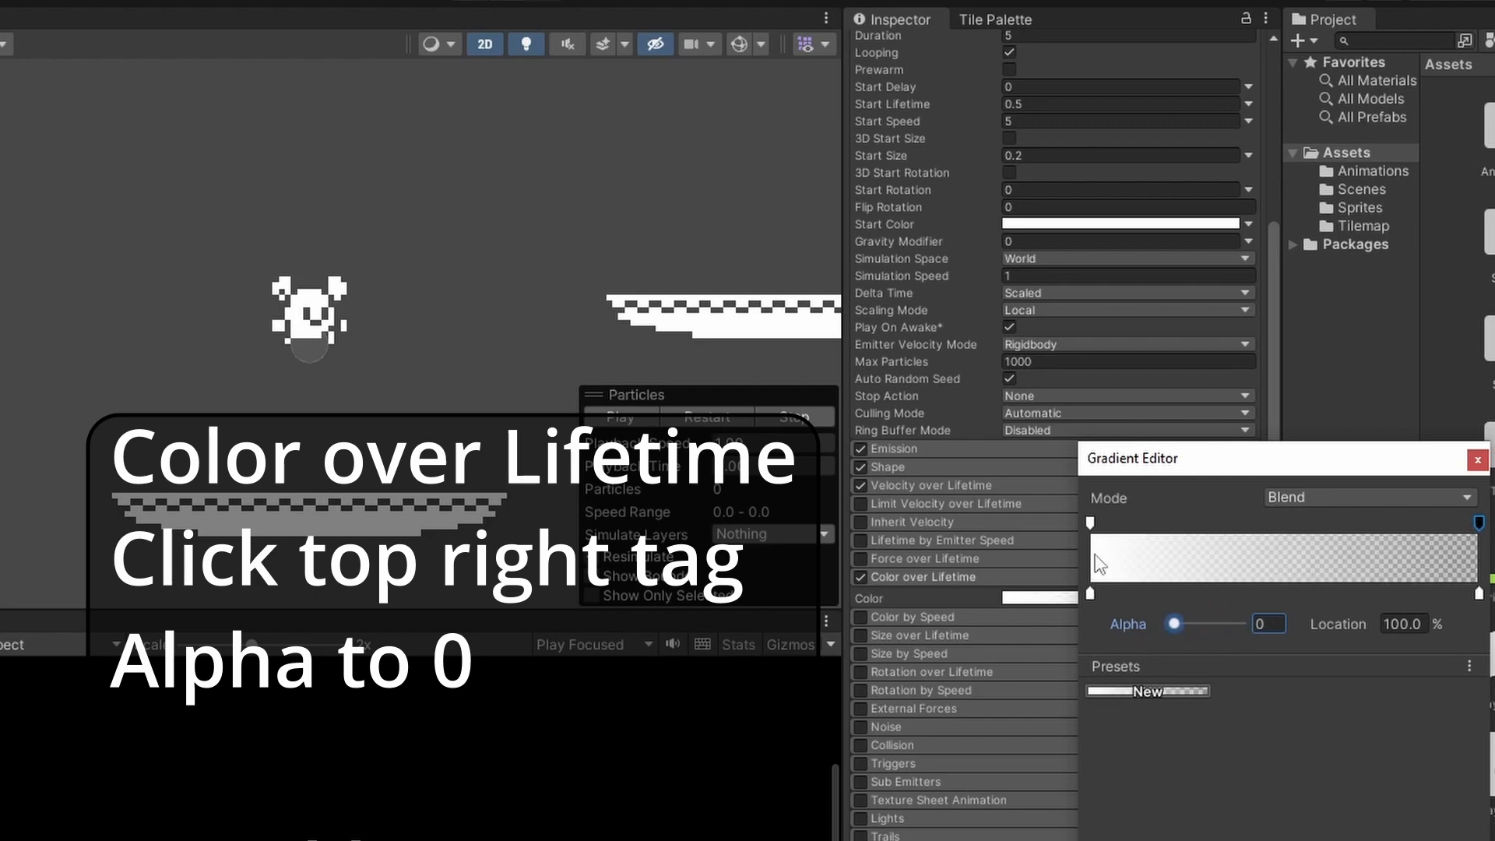
mouse_move(1416, 507)
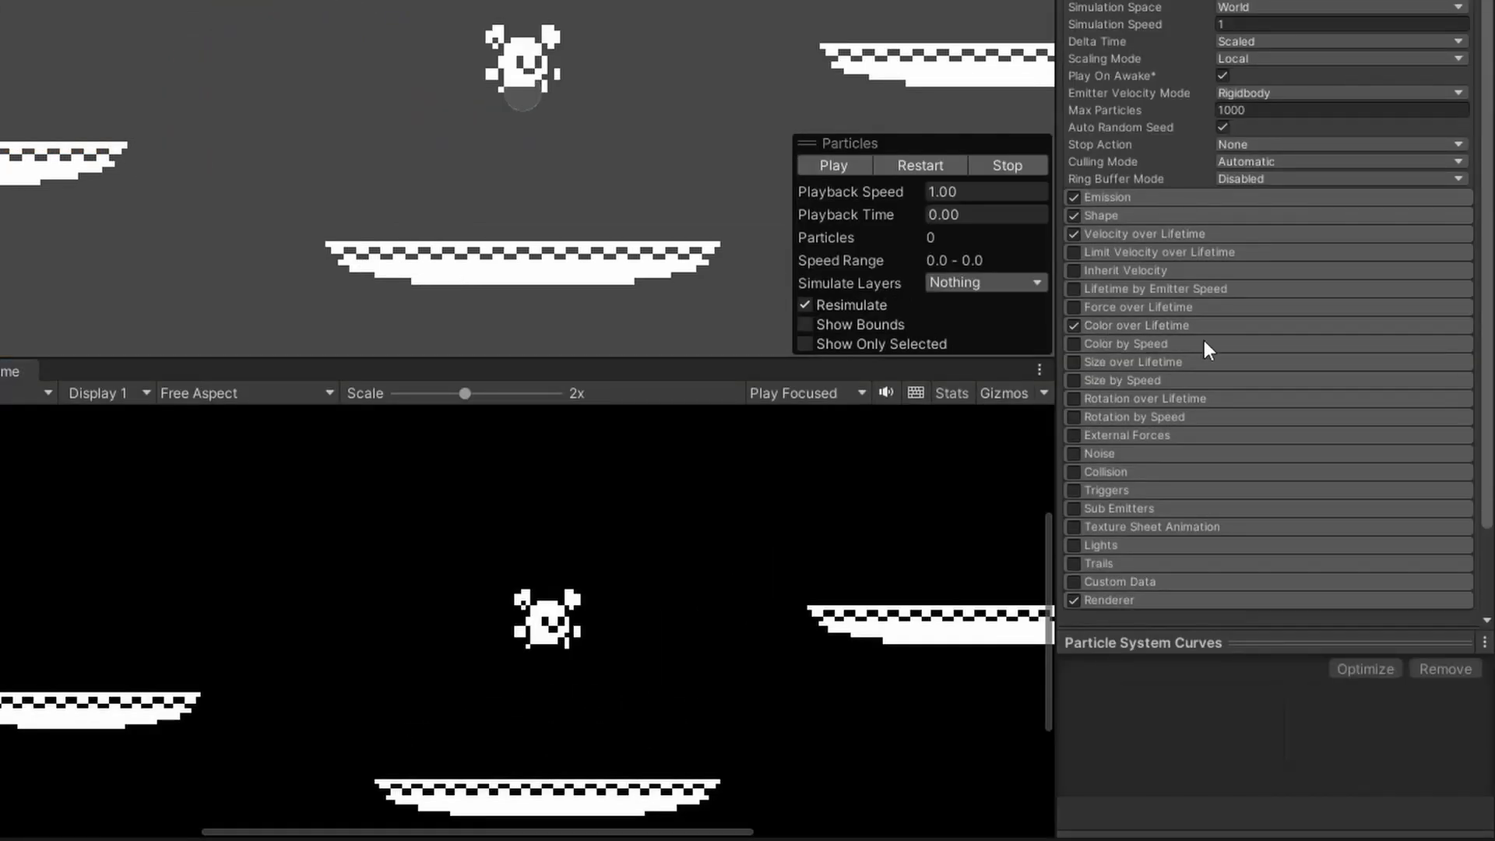
Enable Size over Lifetime with a curve shrinking particles from full size to zero.
left_click(1072, 362)
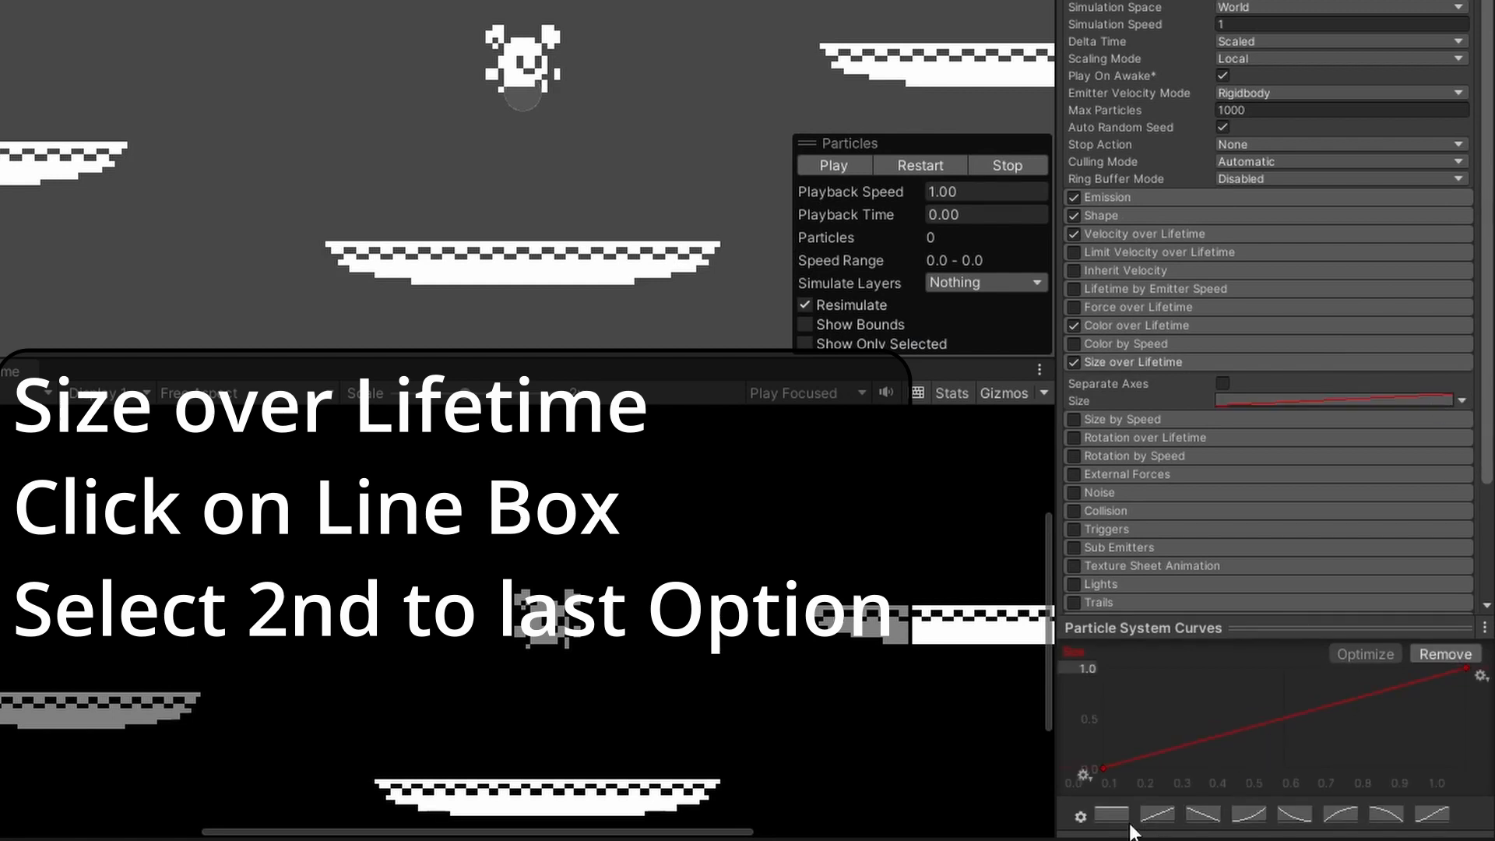
mouse_move(1271, 834)
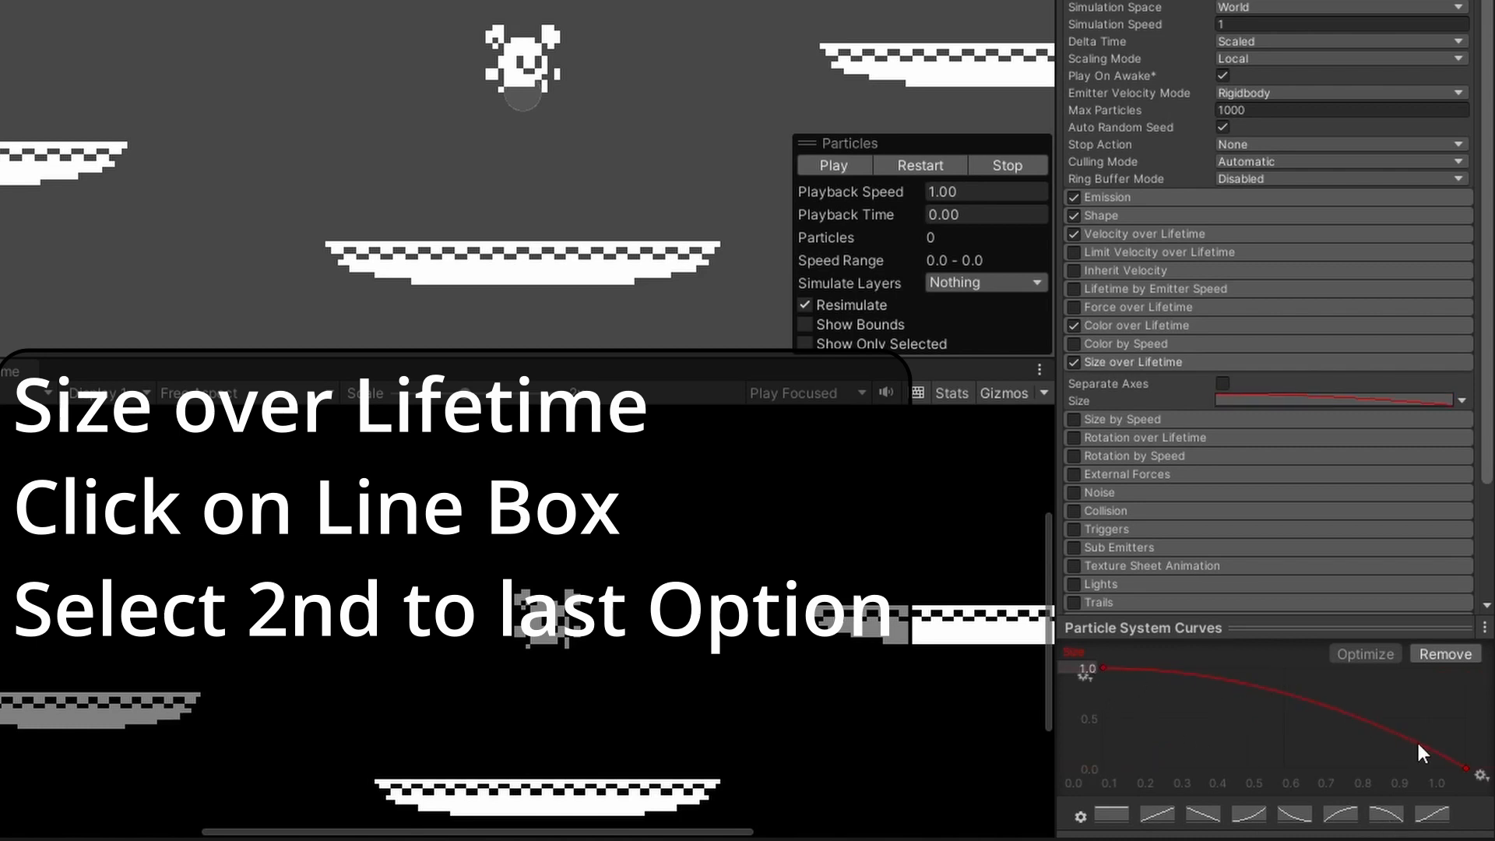
left_click(834, 165)
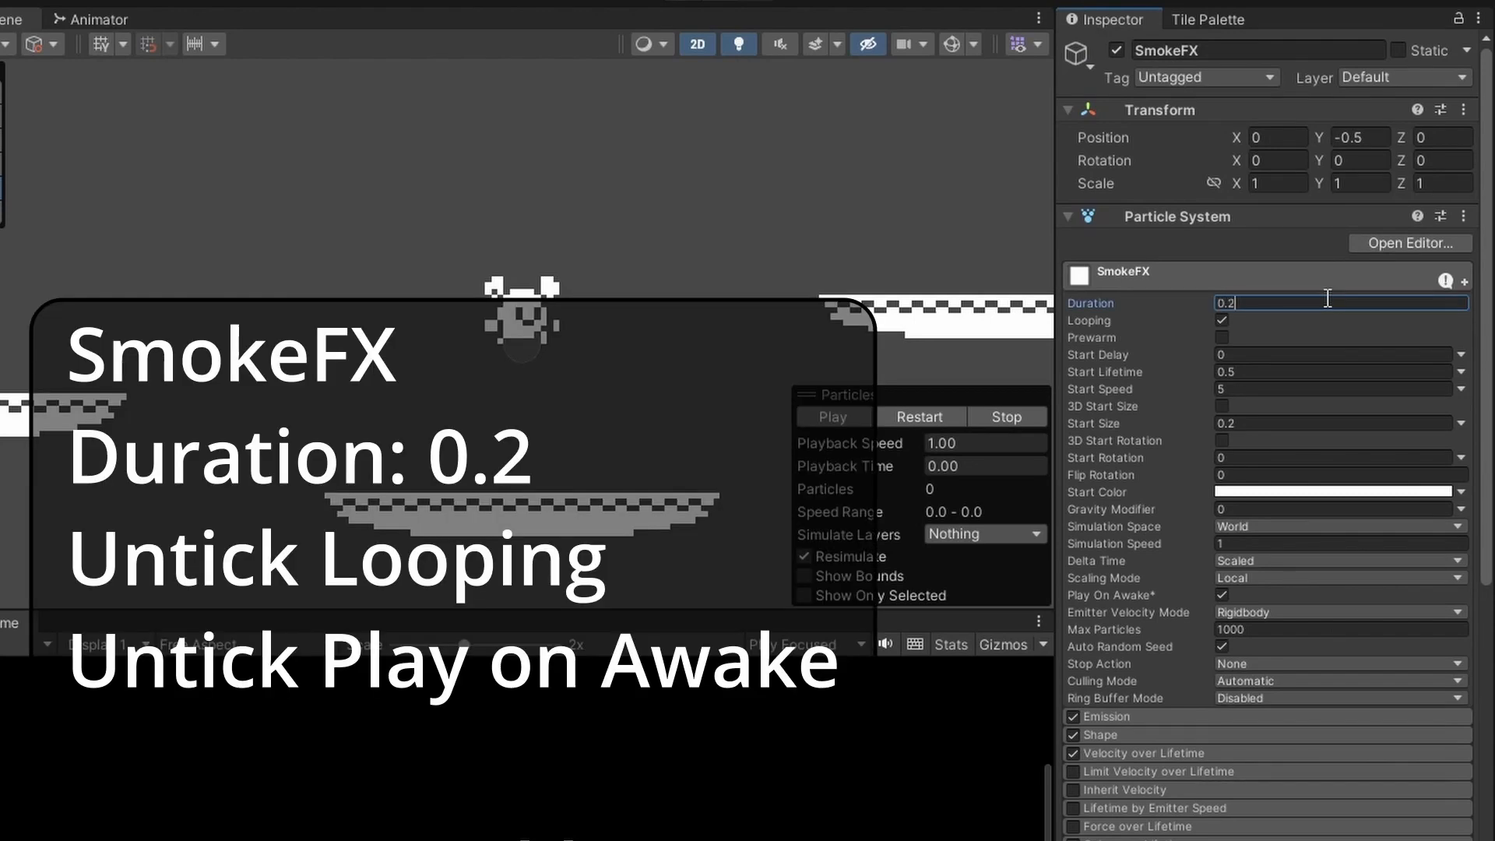
Untick Looping and Play On Awake on SmokeFX, then preview the burst.
left_click(1222, 321)
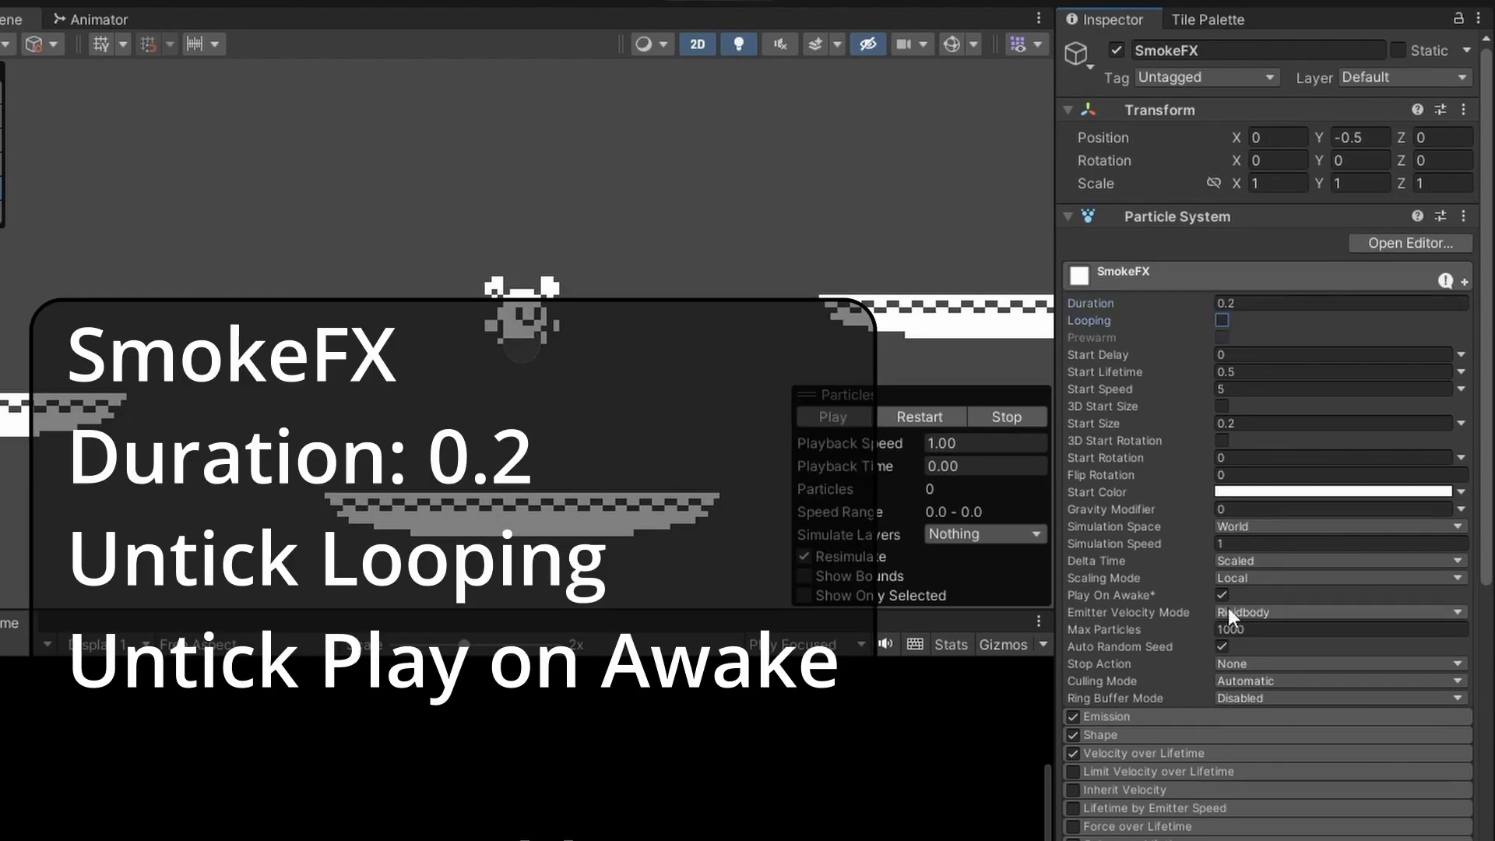
left_click(833, 417)
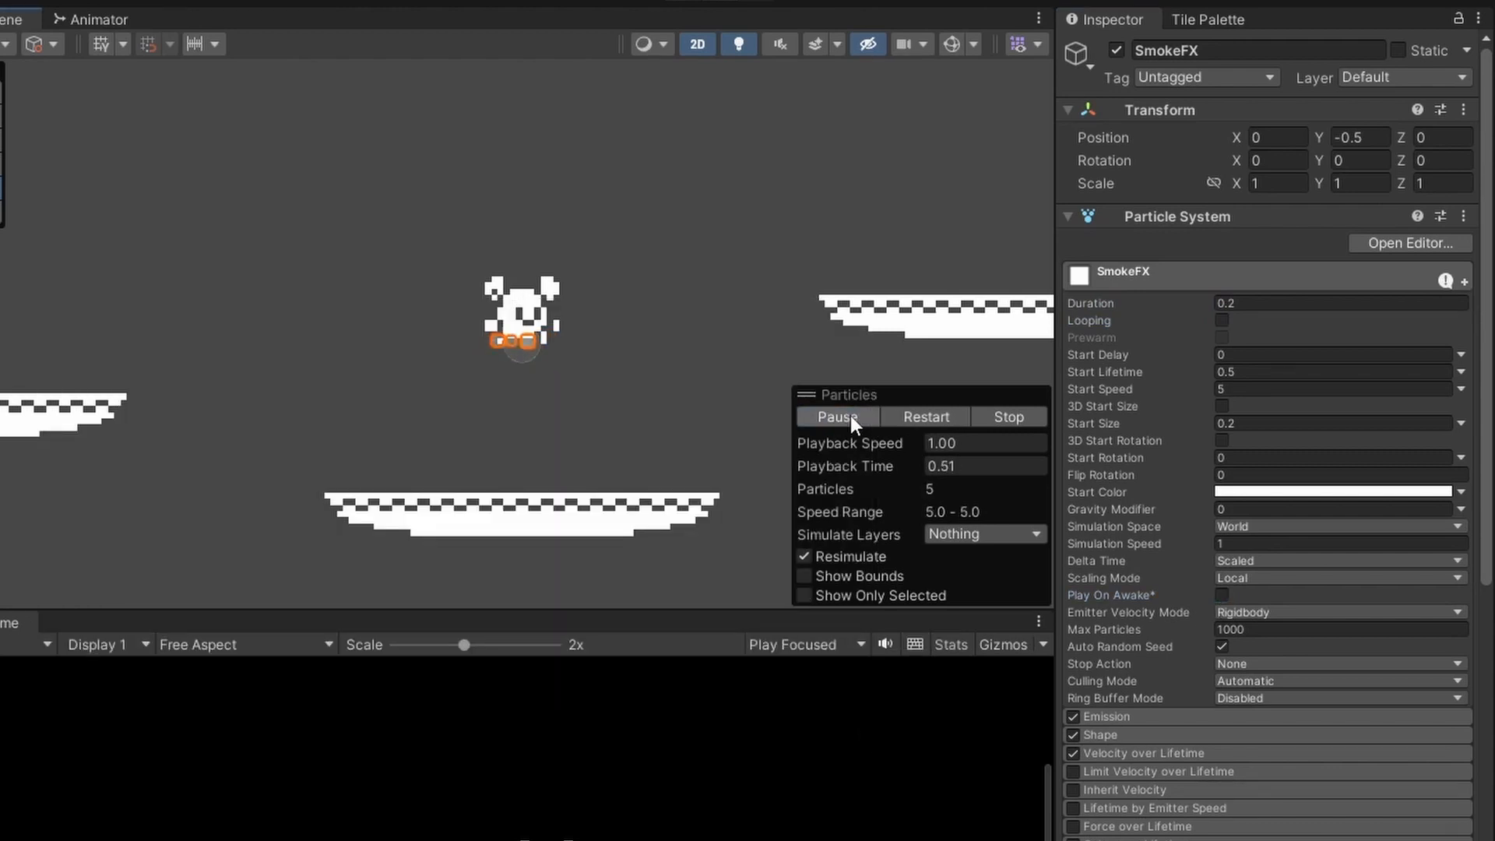
left_click(837, 416)
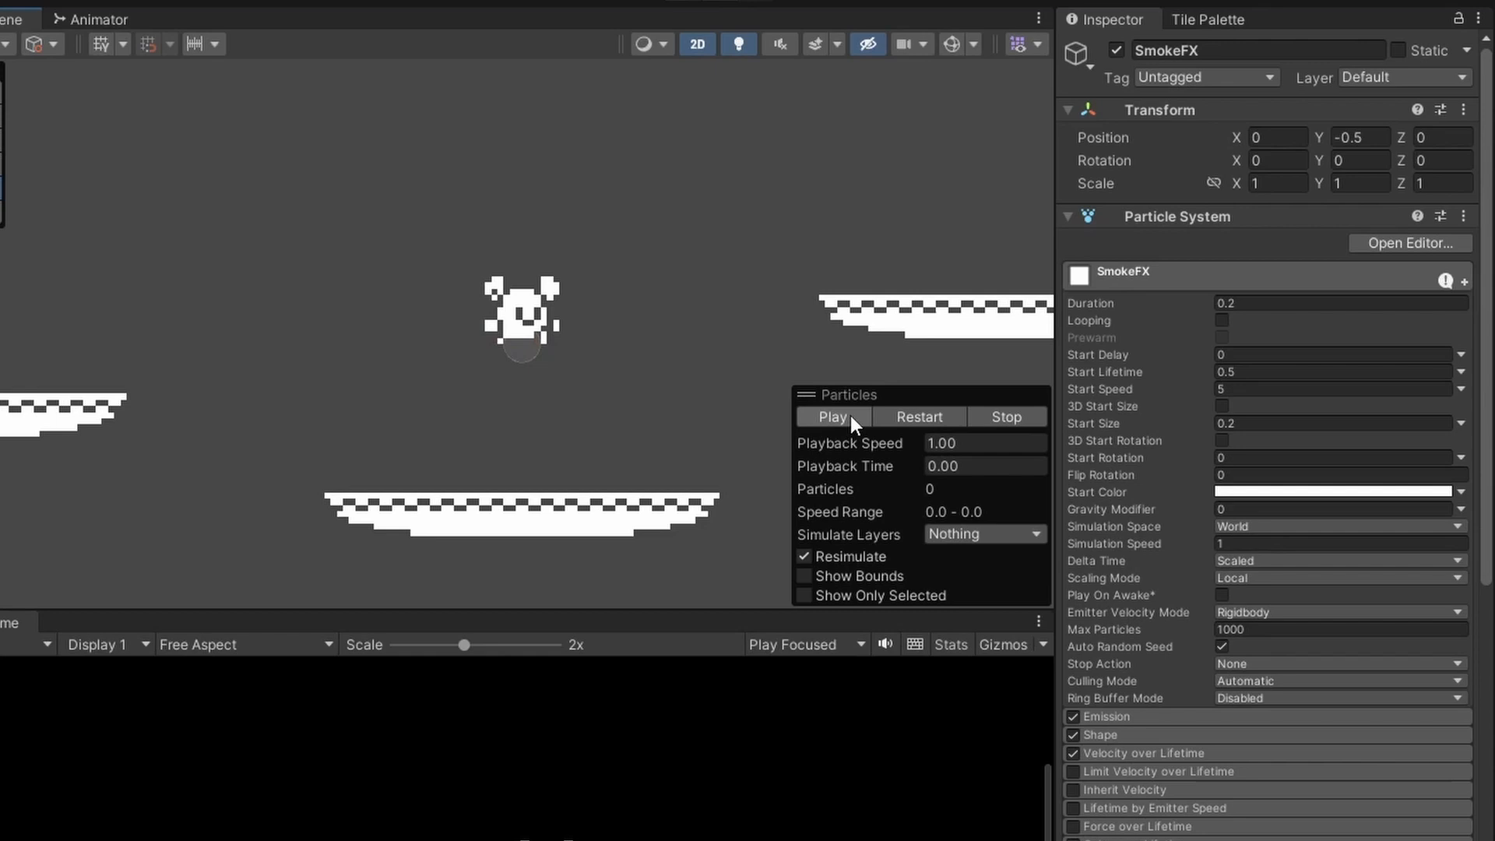
left_click(1339, 492)
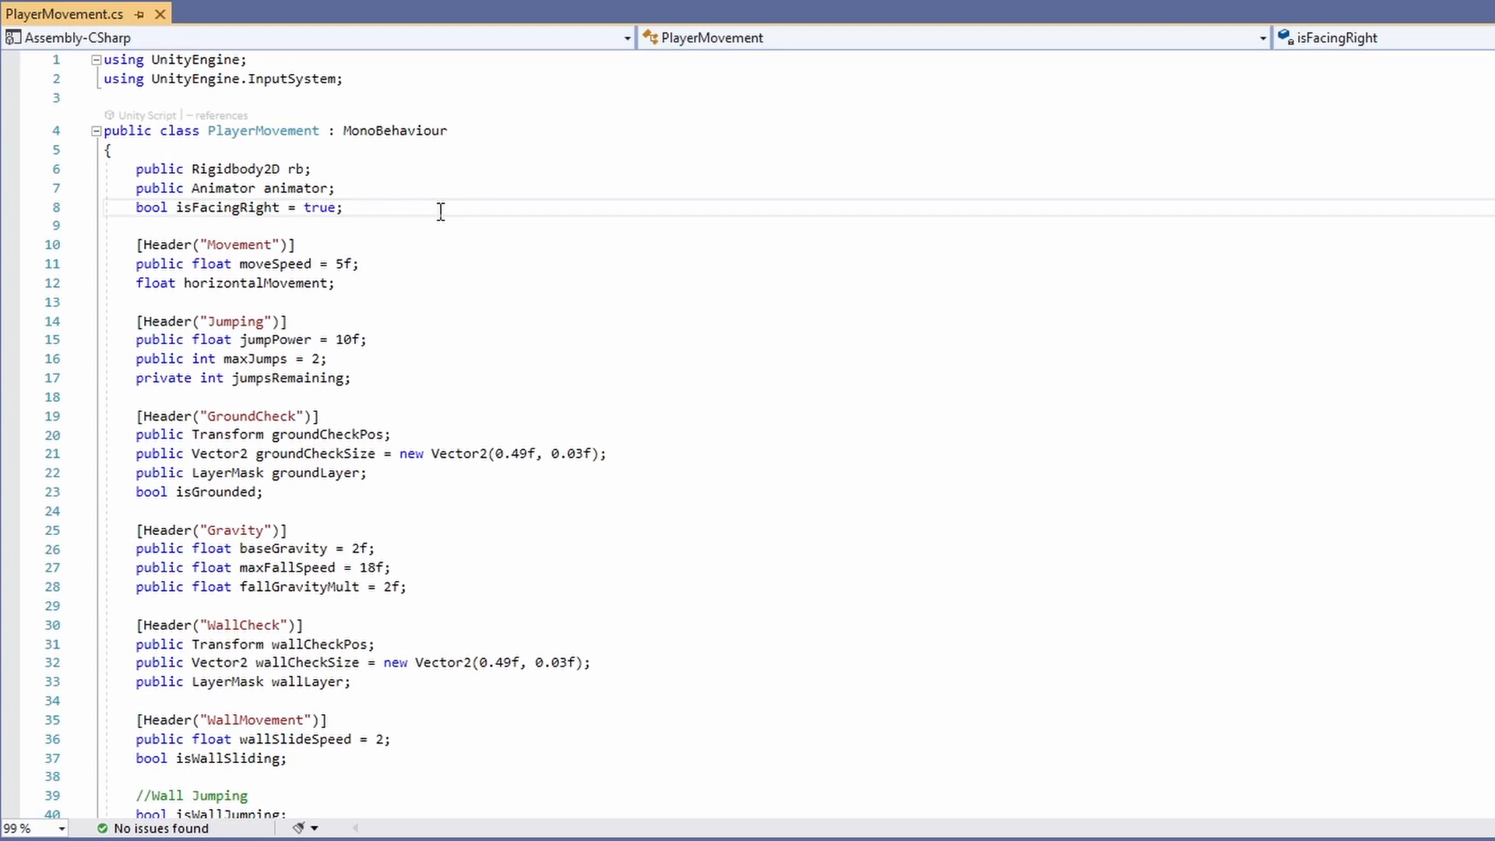
Declare 'public ParticleSystem smokeFX;' below isFacingRight in PlayerMovement.cs.
type("public Pae")
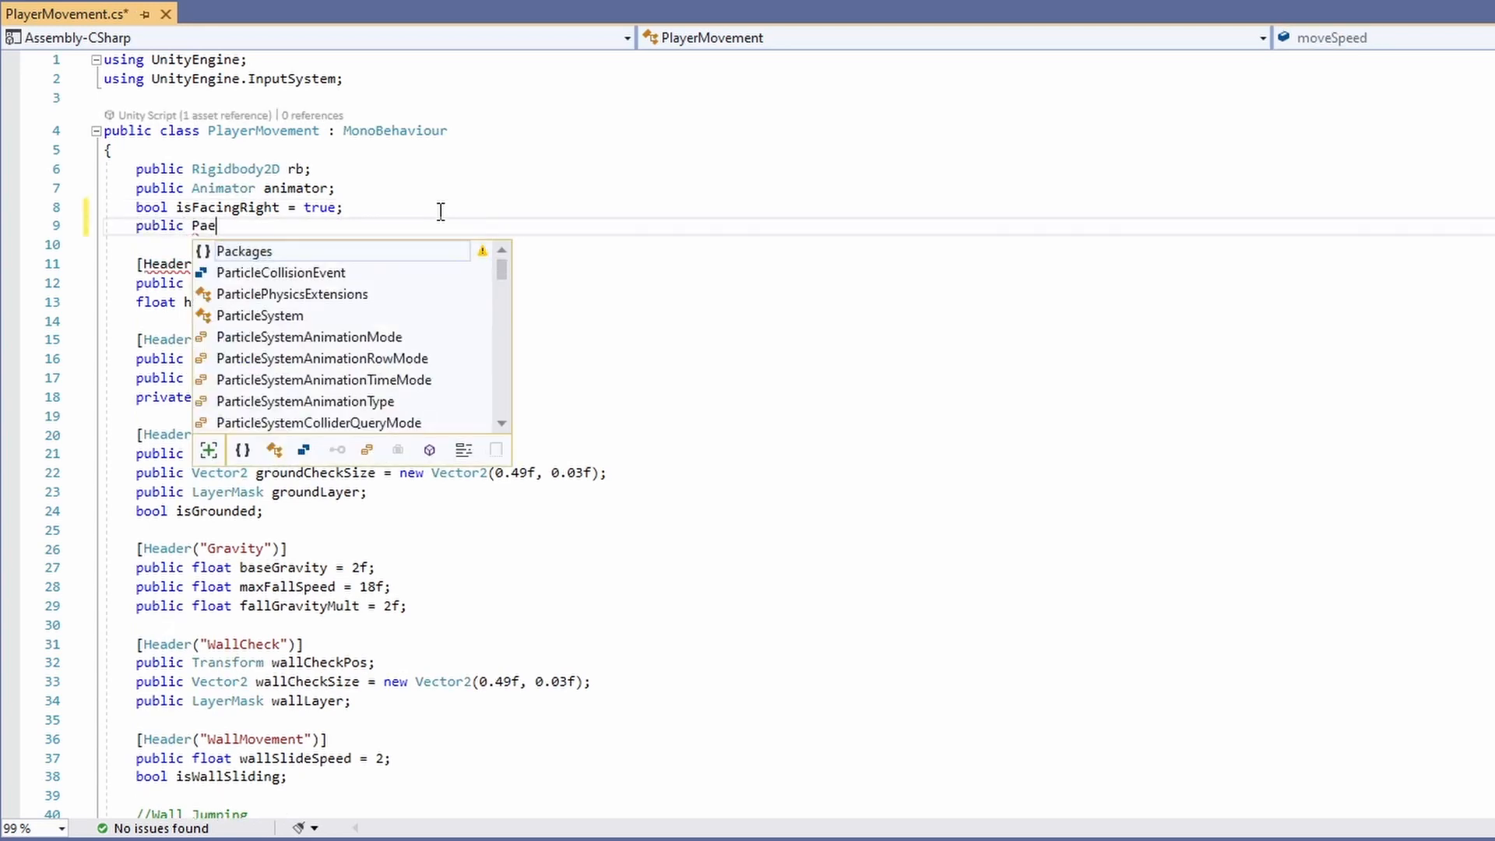
type("ParticleSystem smokeFX;")
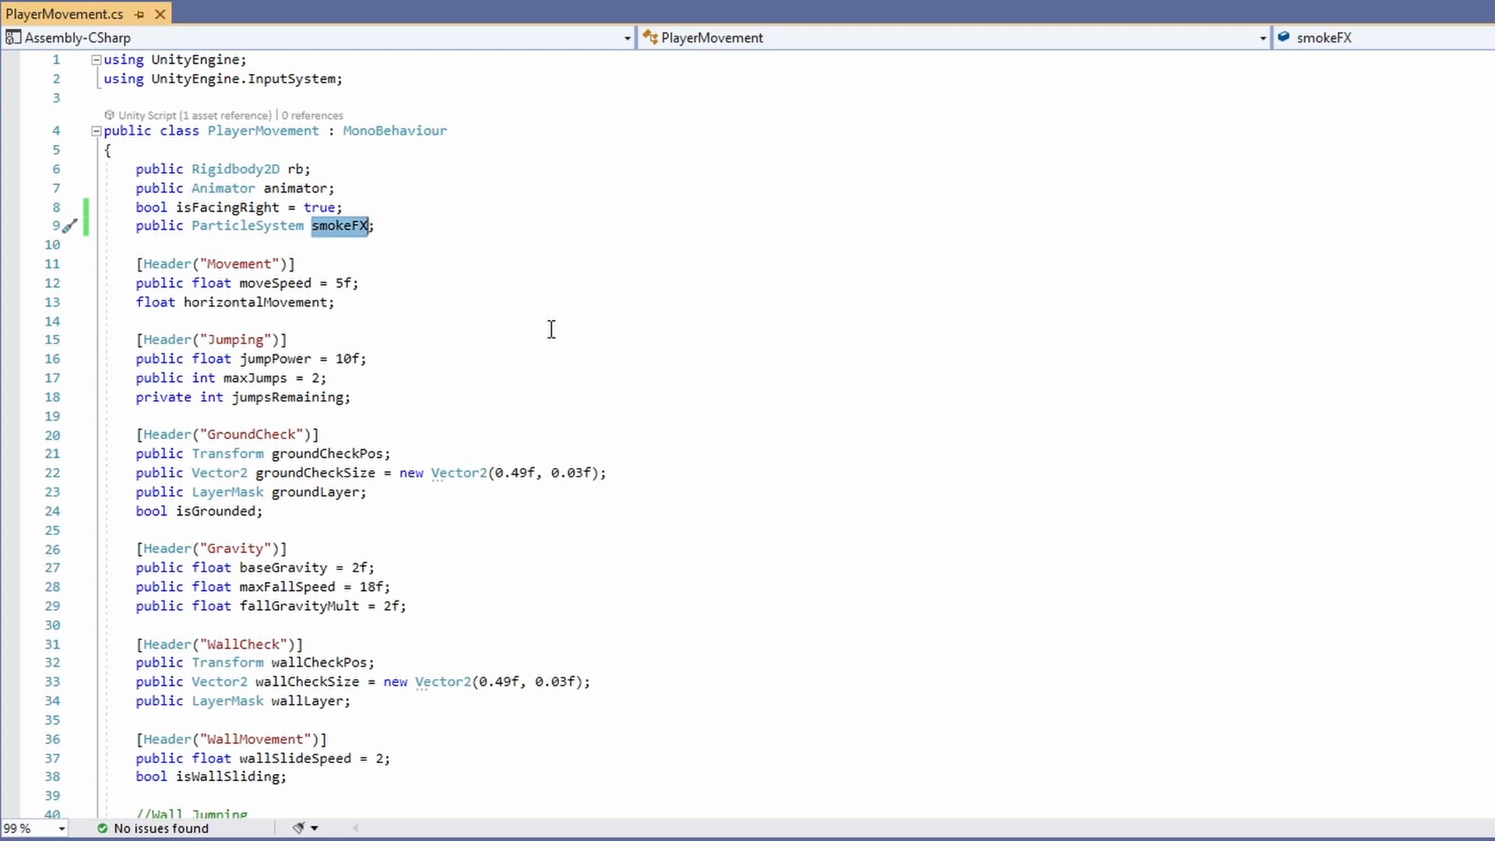
mouse_move(814, 454)
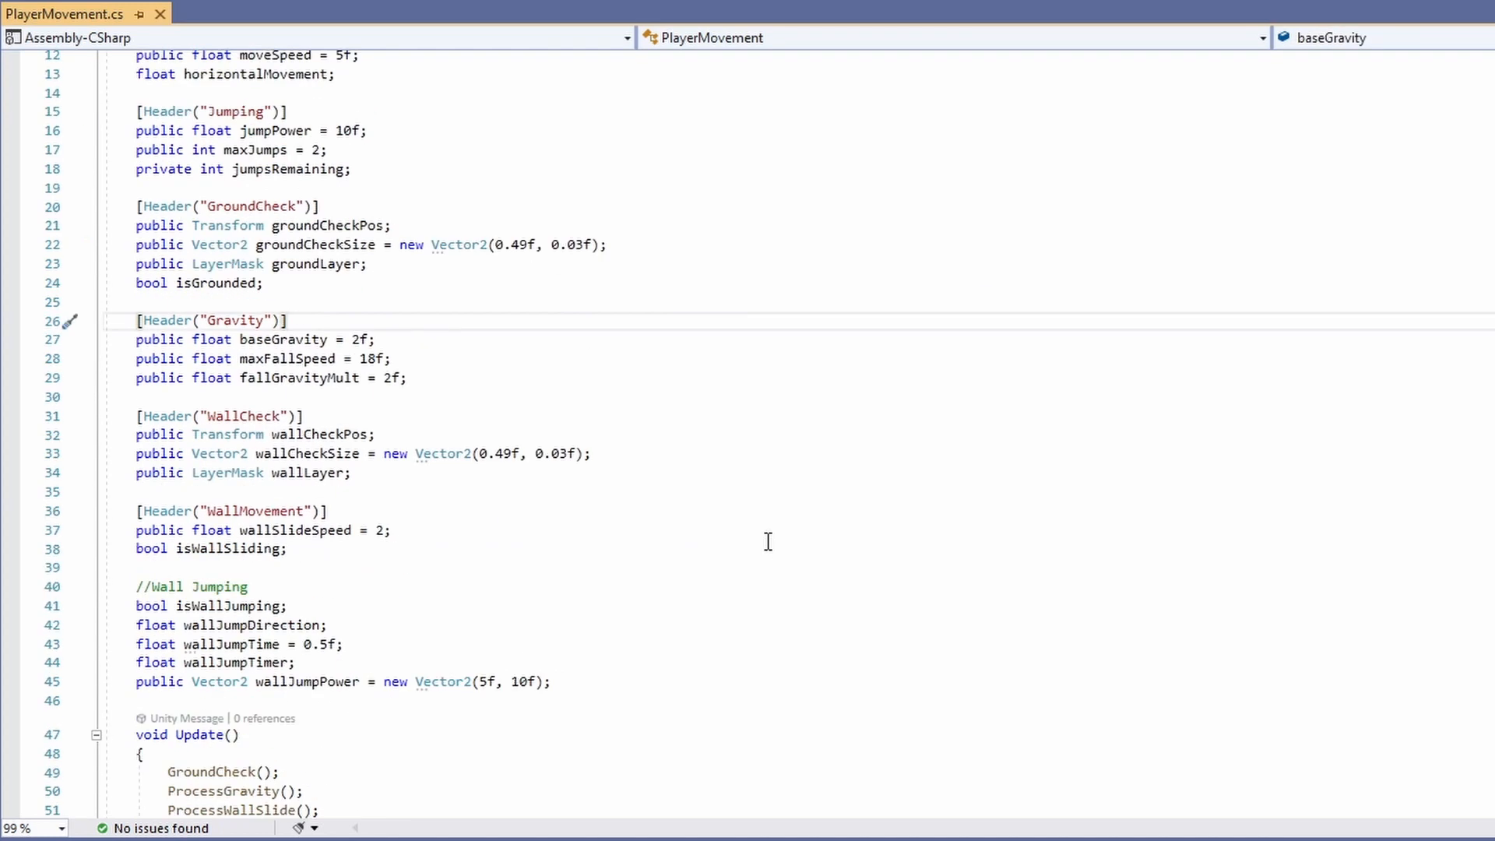
Add smokeFX.Play(); after the full, half-height and wall jump triggers.
scroll("down", 3)
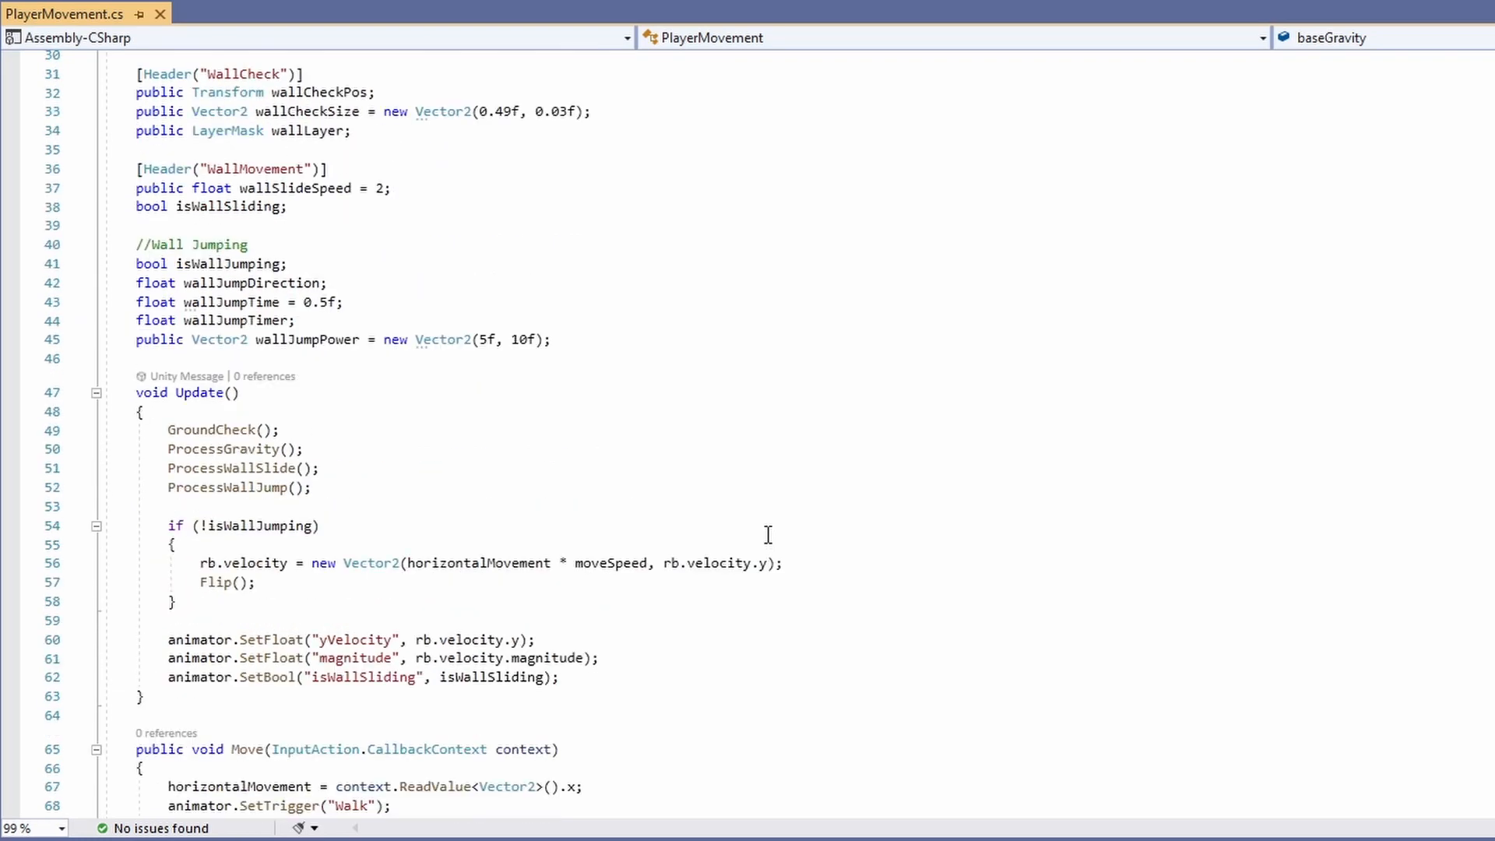
scroll("down", 3)
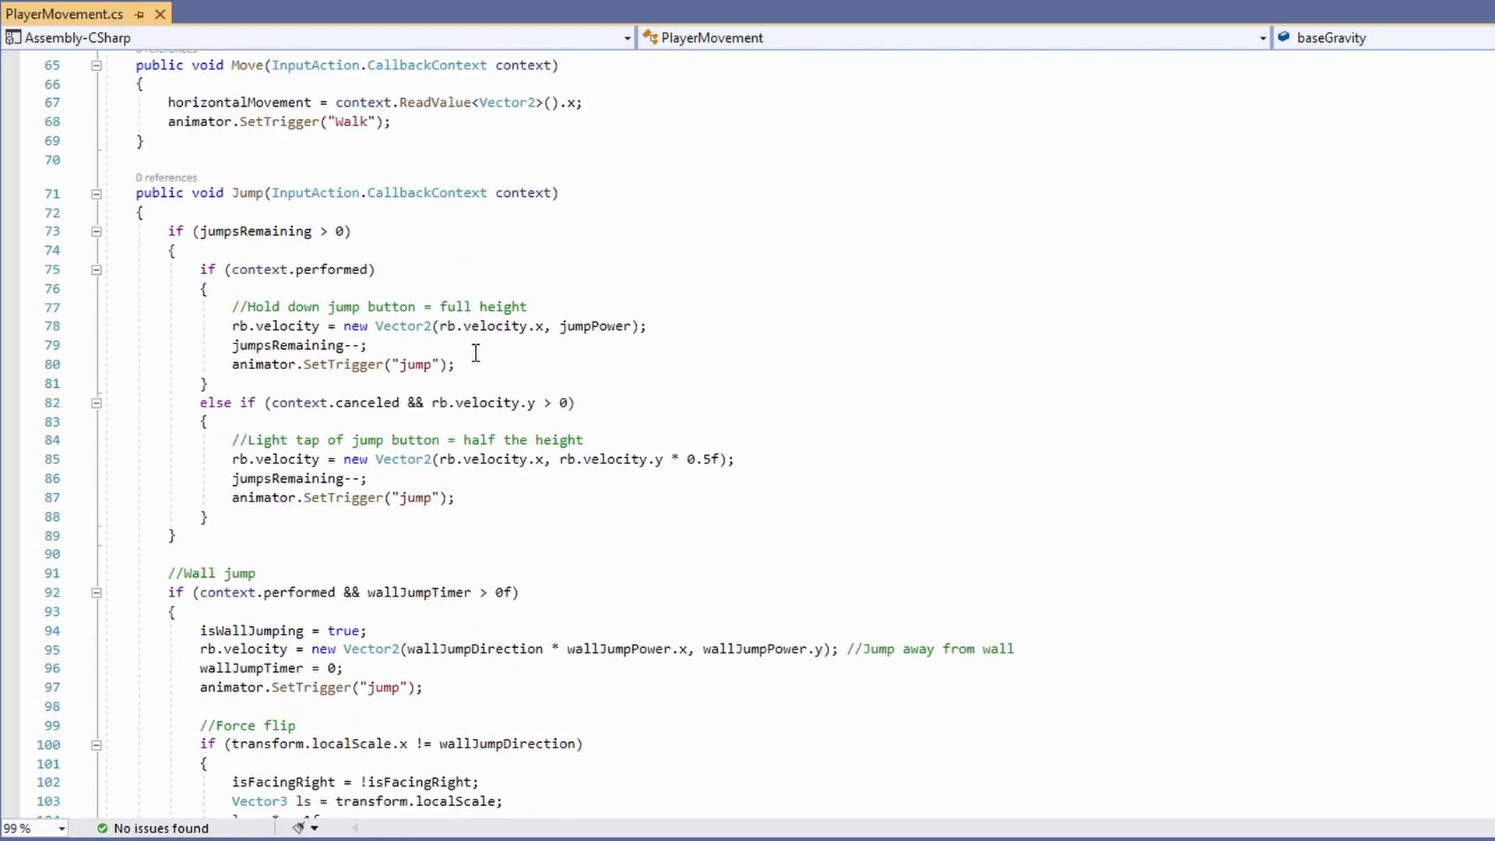
double_click(257, 364)
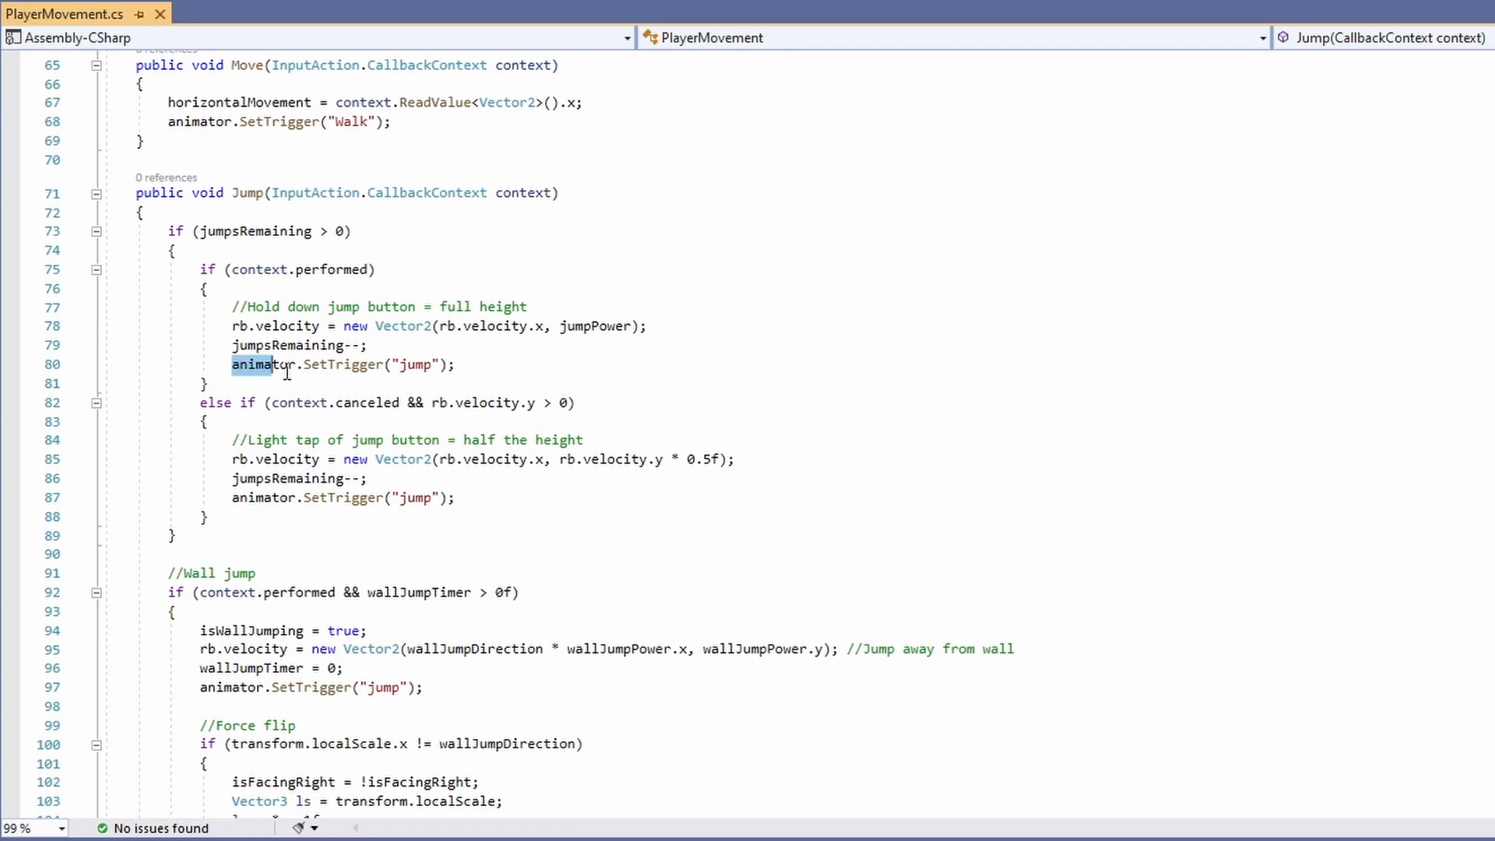
type("smokeFX")
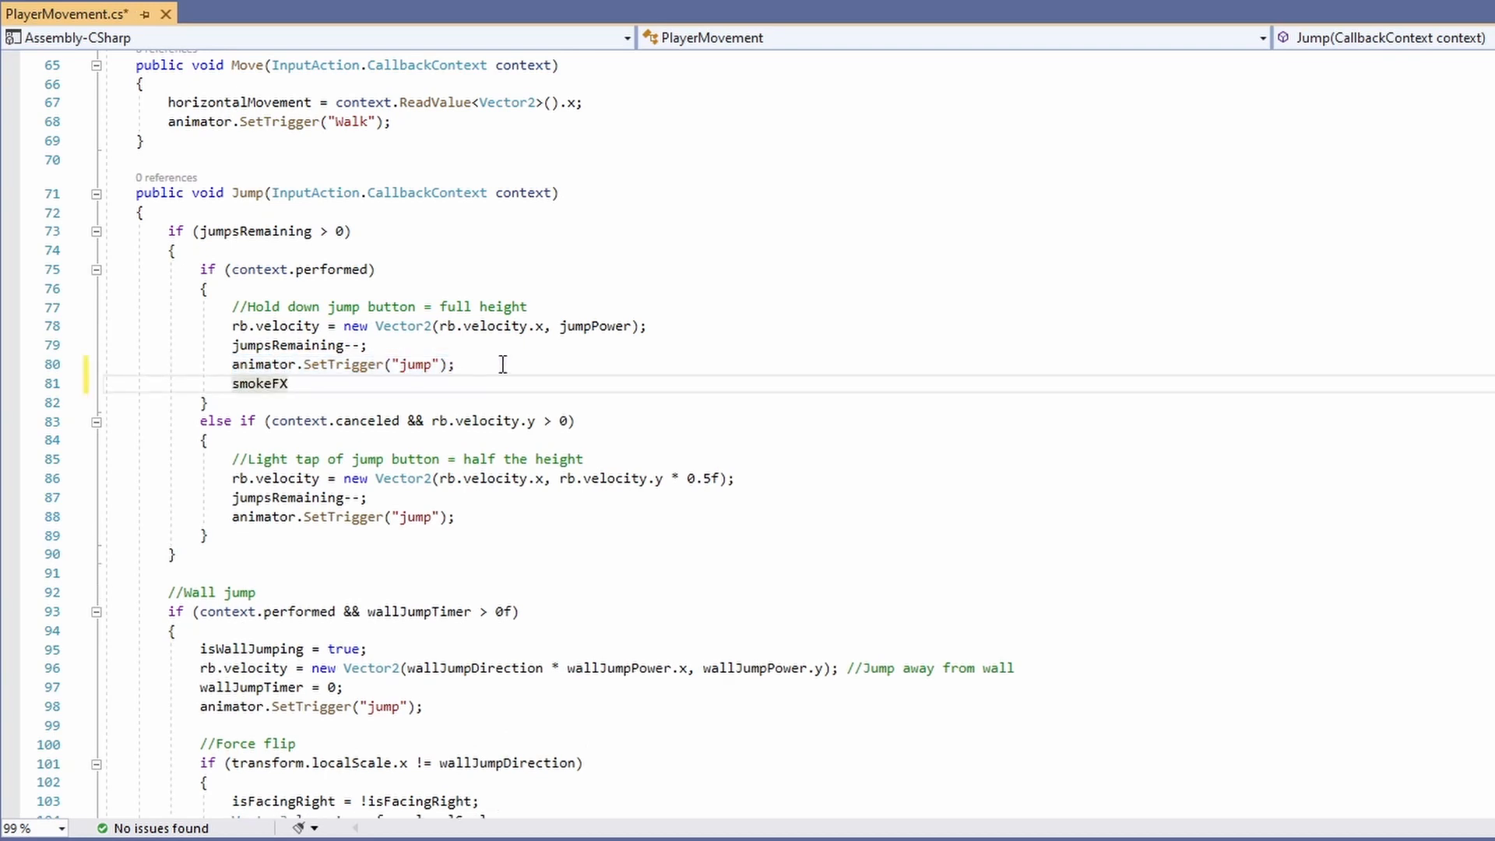
type(".Play();")
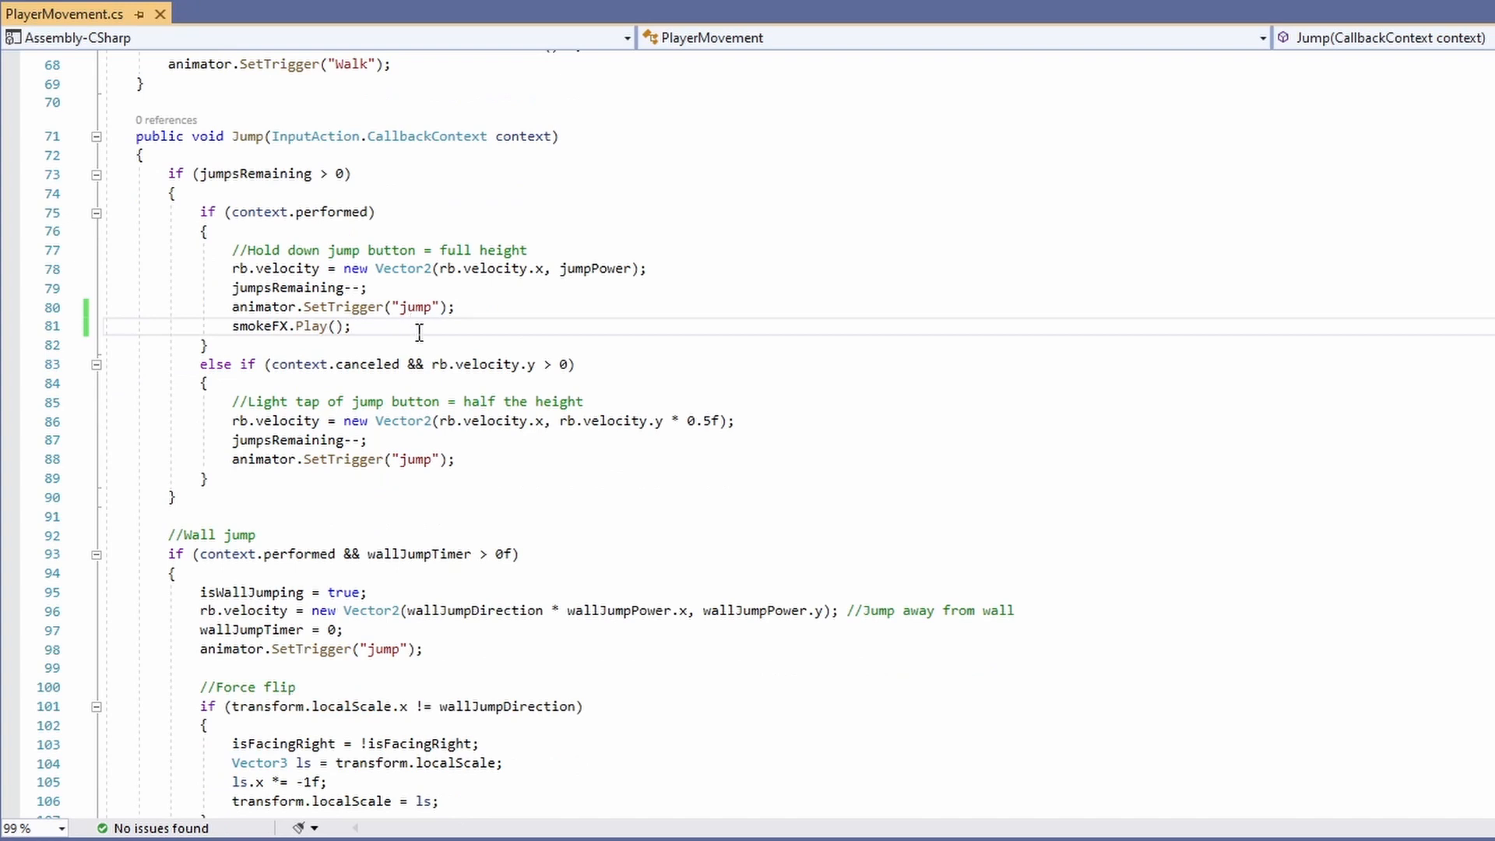
type("smokeFX.Play();")
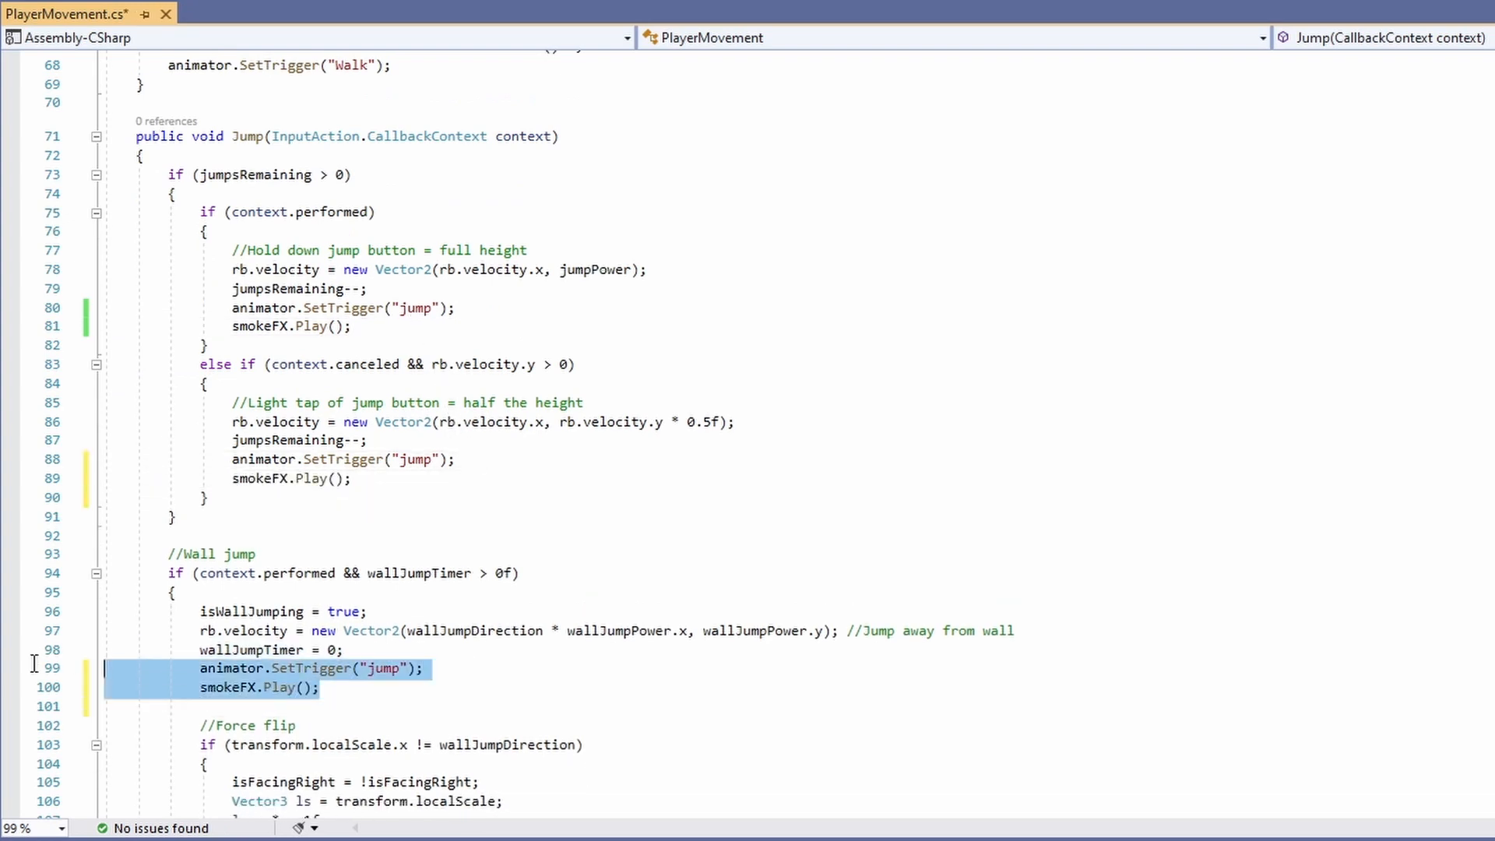
left_click(320, 687)
type("p")
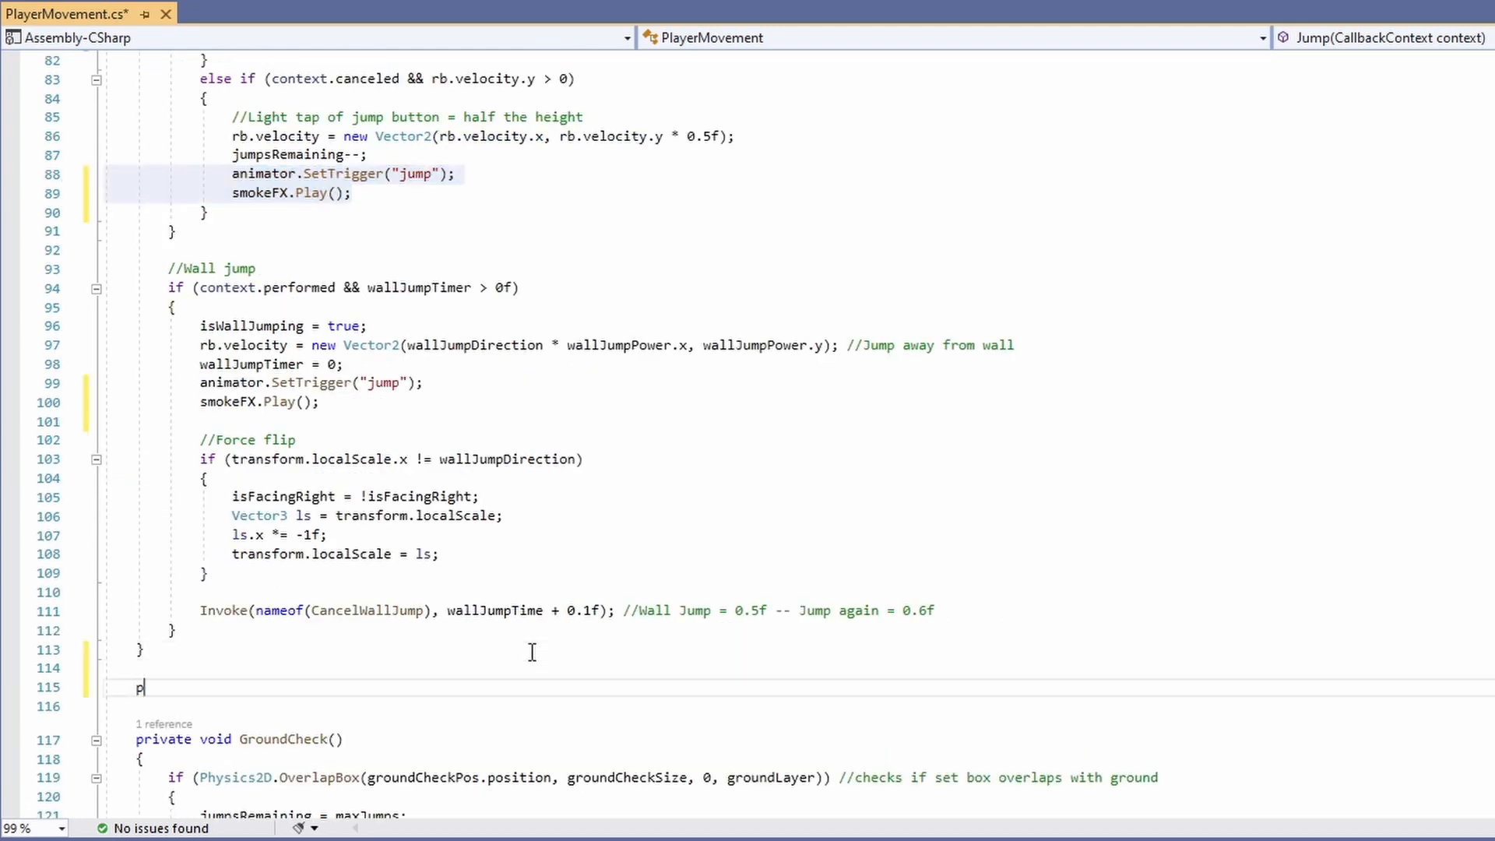
Write a private JumpFX() helper with the jump trigger and smokeFX.Play(), called from both jump branches.
type("rivate void JumpFX(")
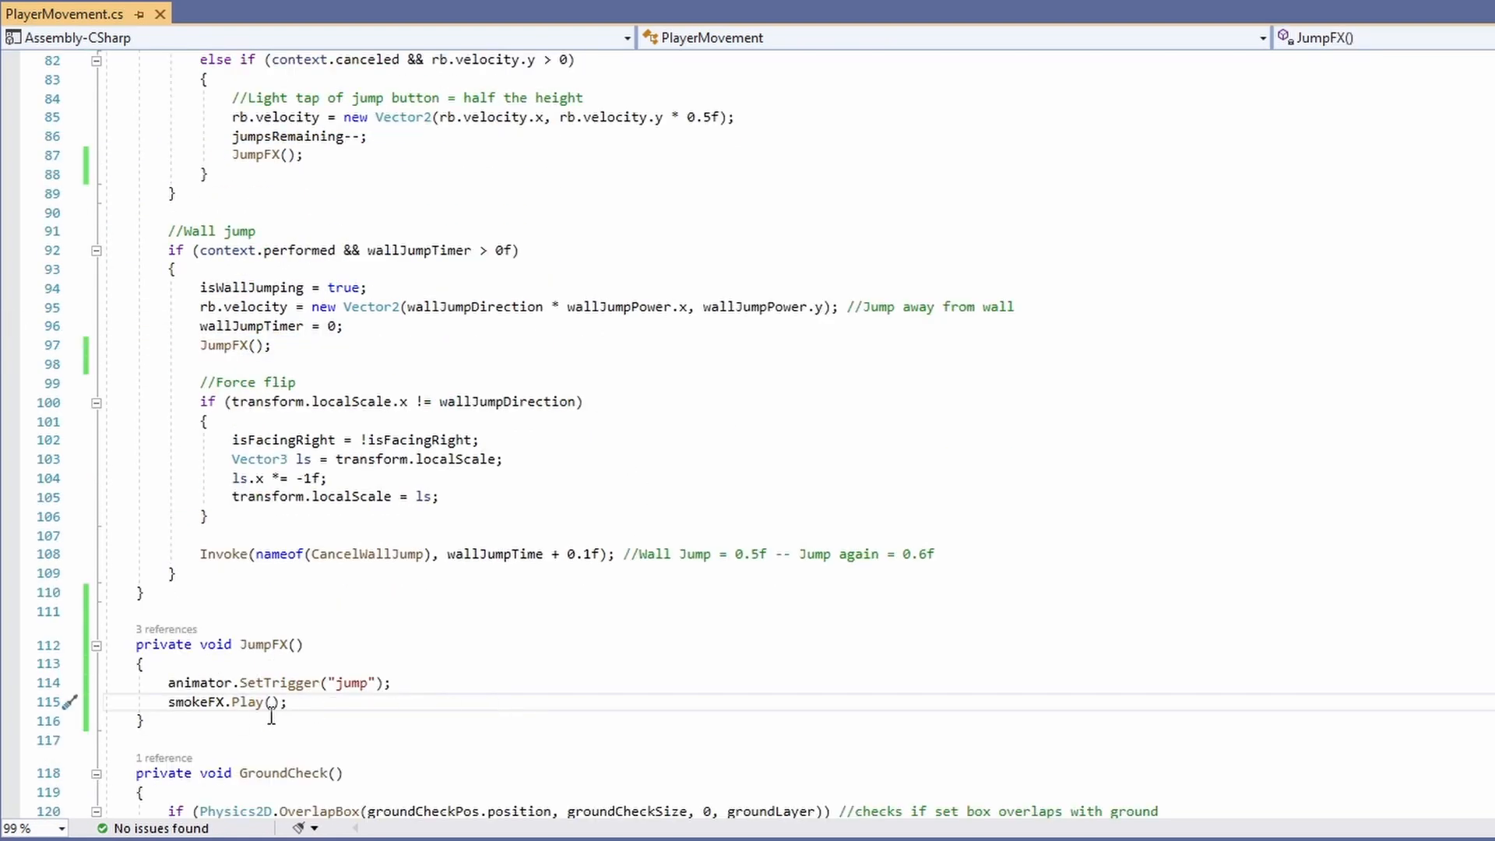
scroll("down", 3)
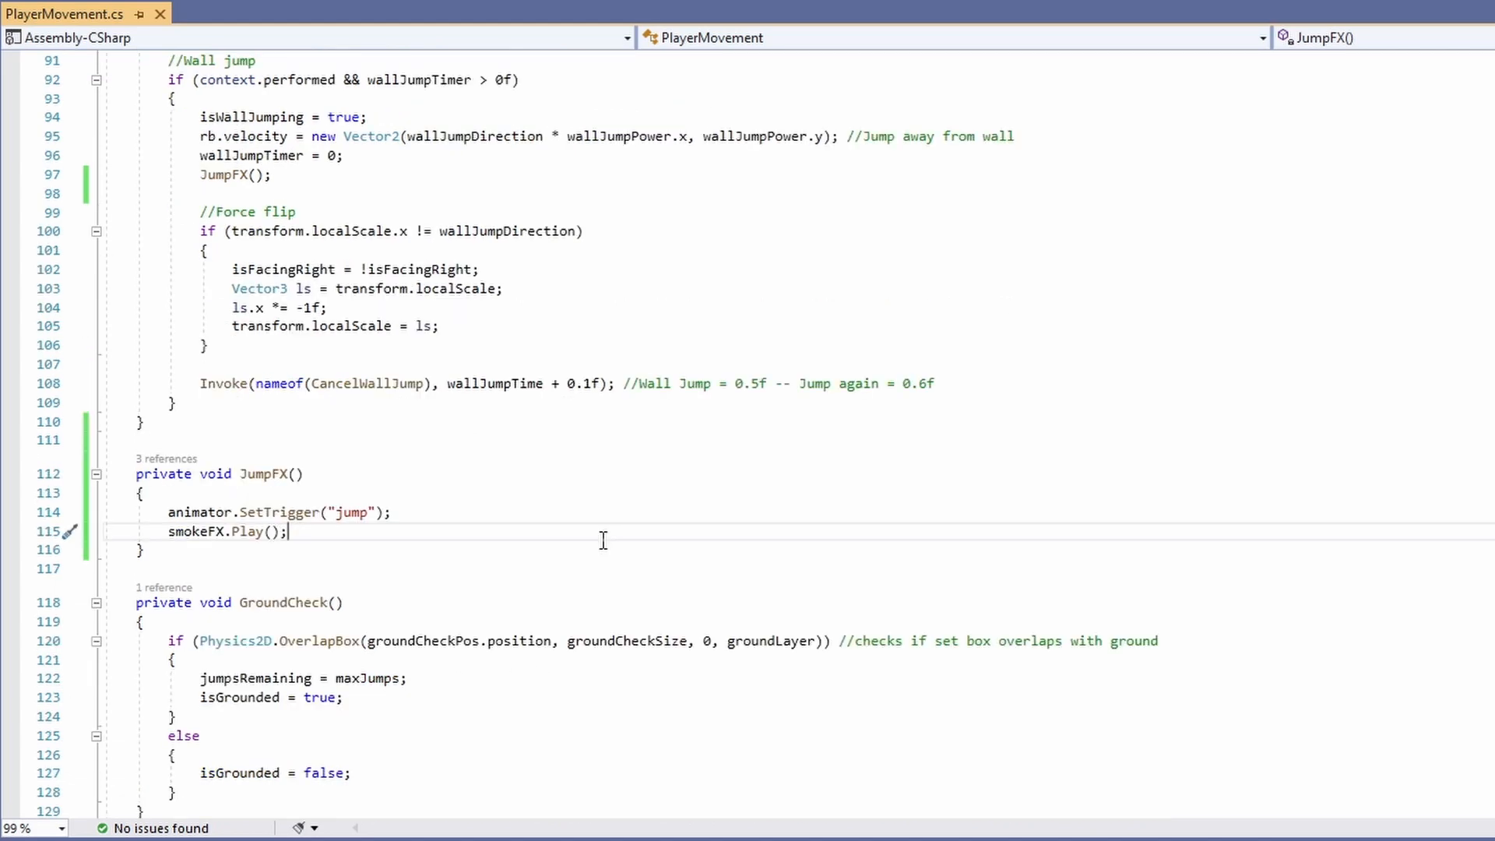
scroll("down", 3)
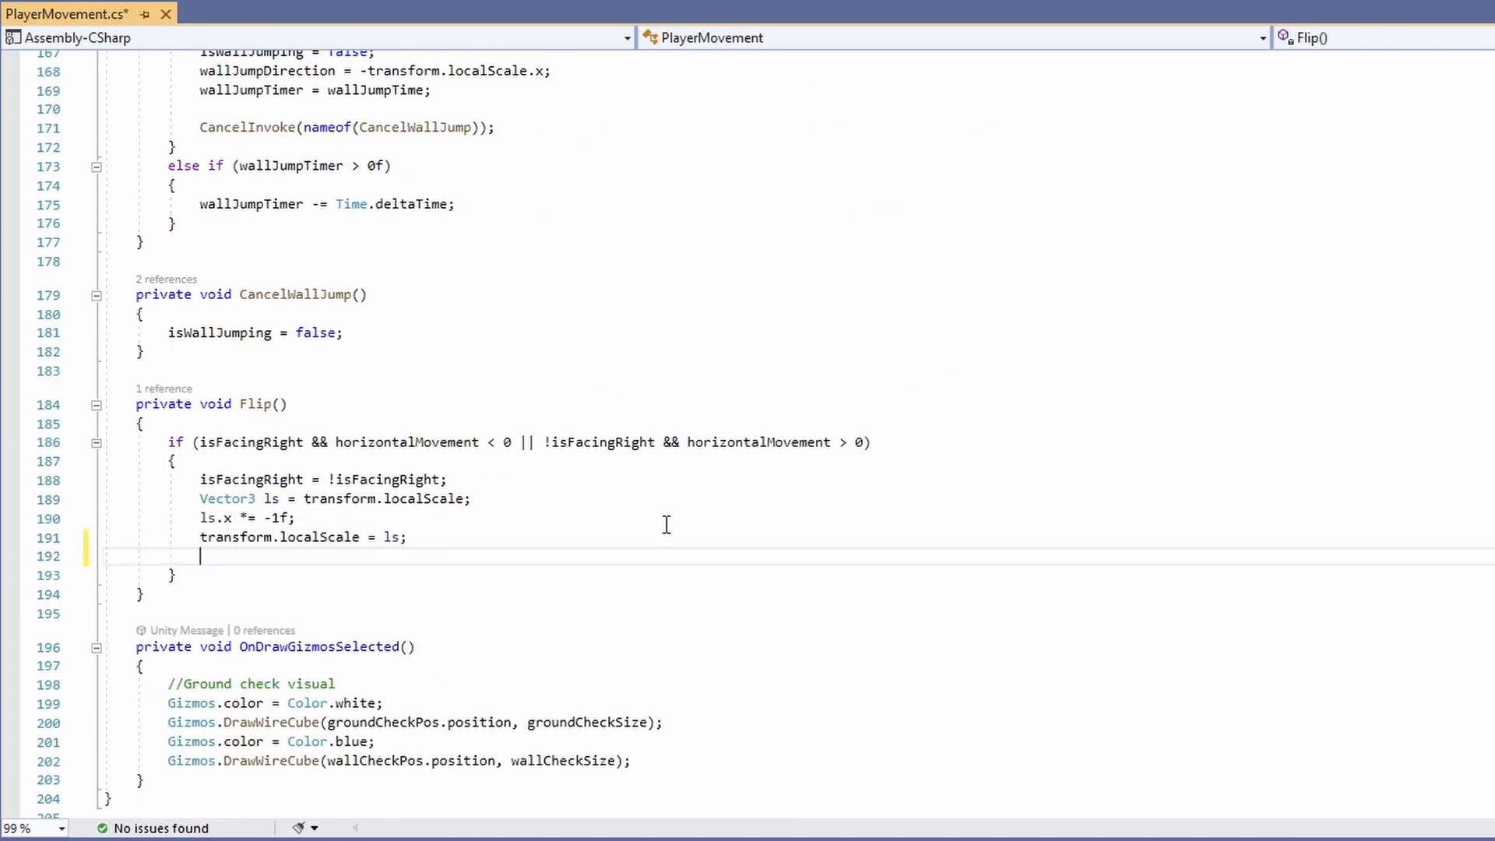
Add smokeFX.Play() inside Flip(), wrapped in if(rb.velocity.y == 0).
type("smoke")
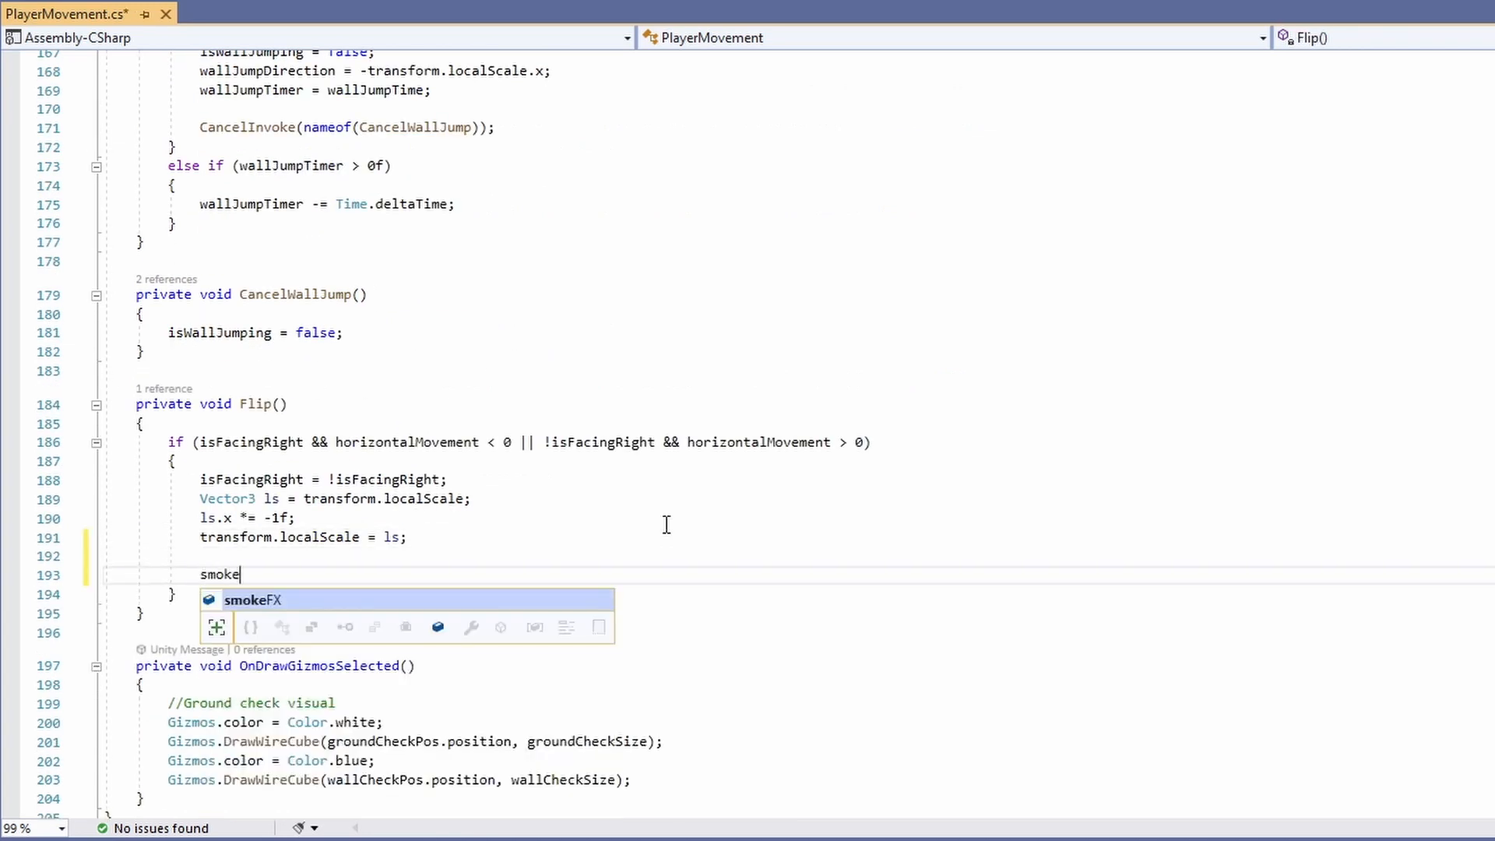
type("FX.Play();")
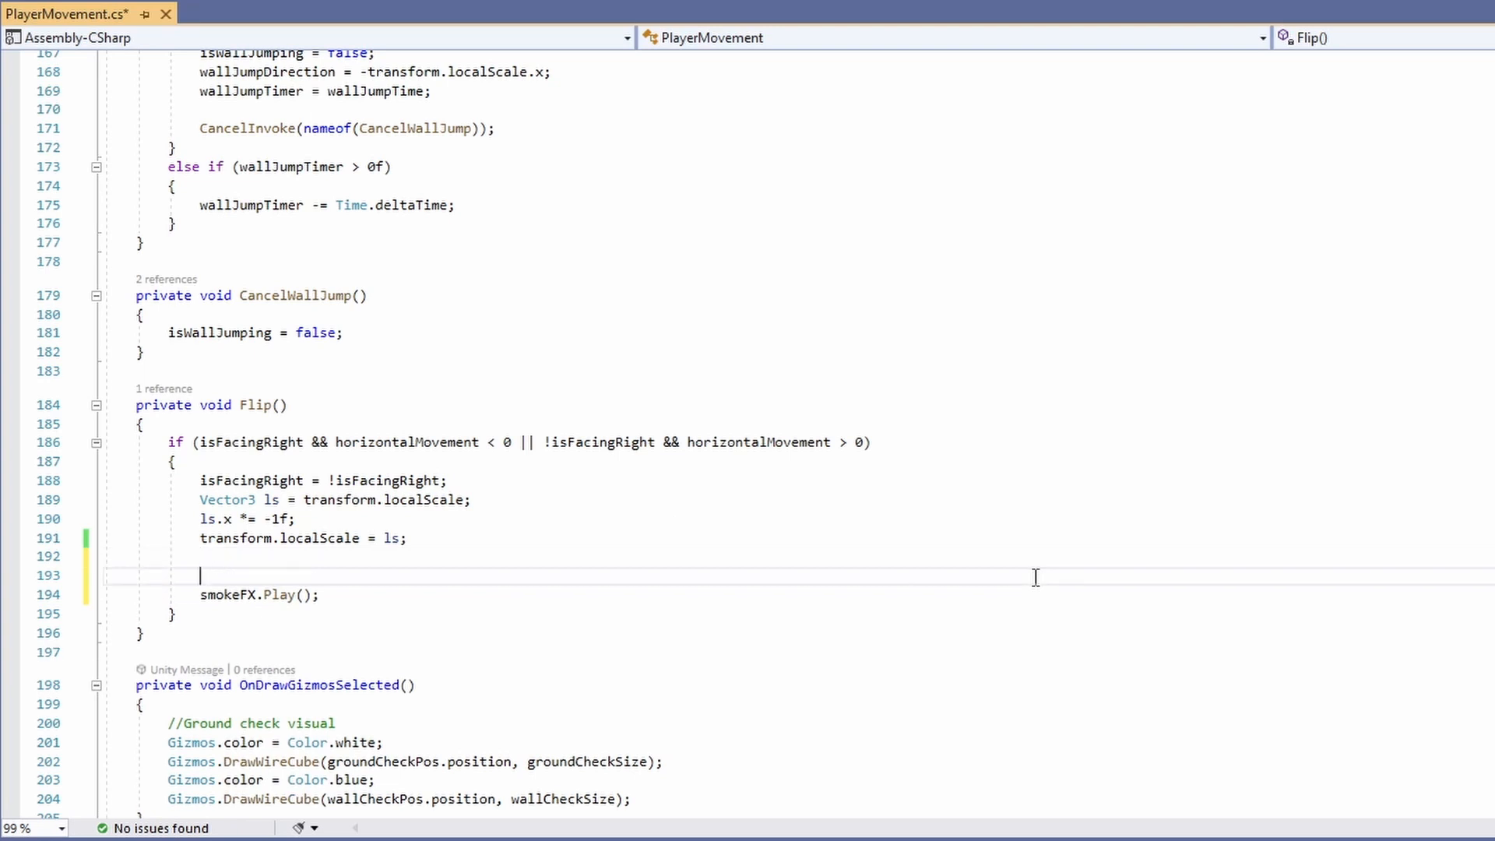
type("if(rb.velocity.y ==")
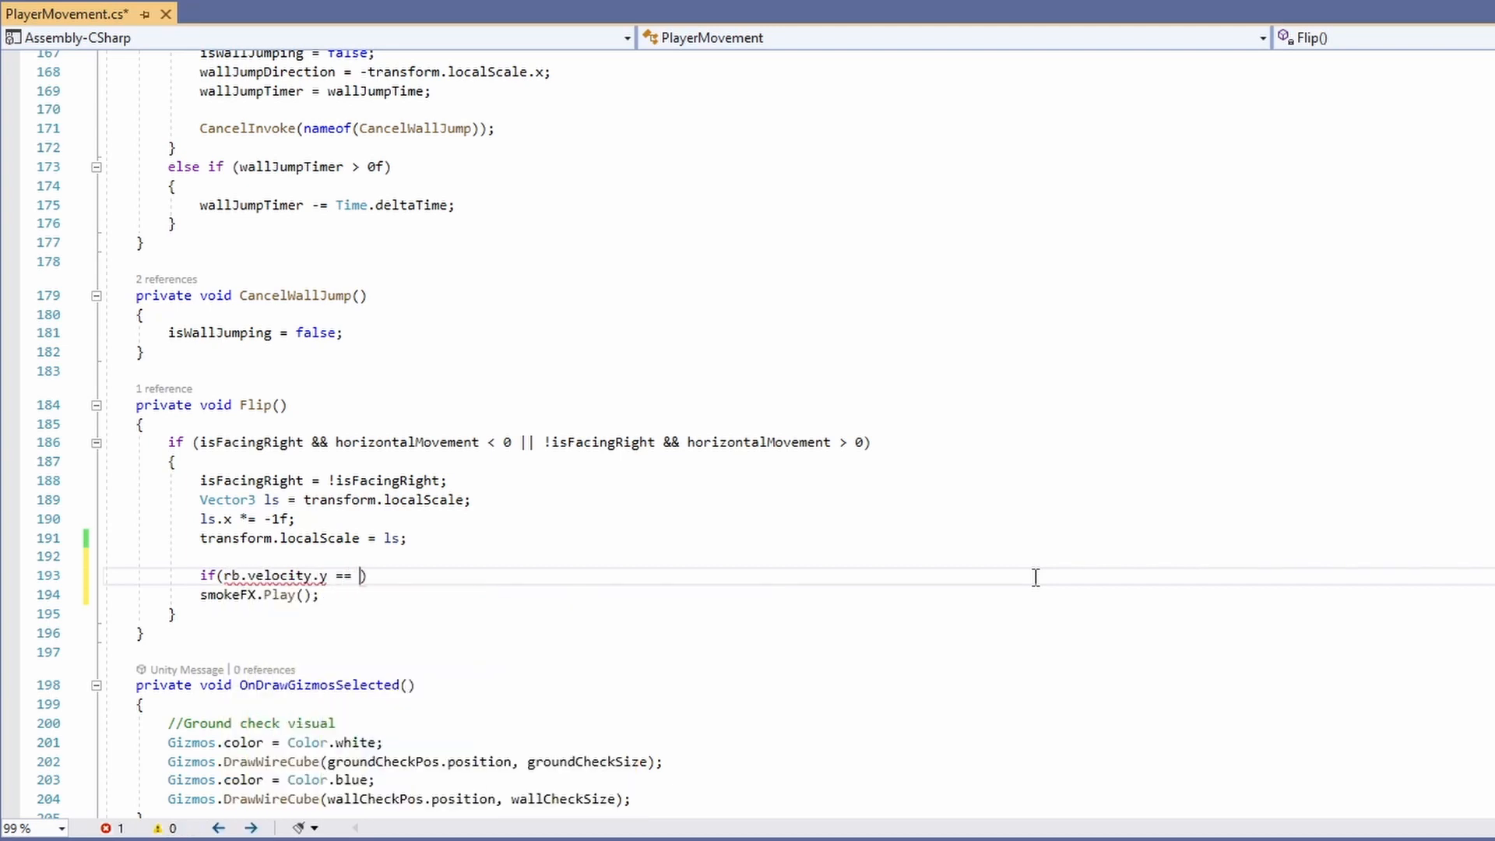
type("0)")
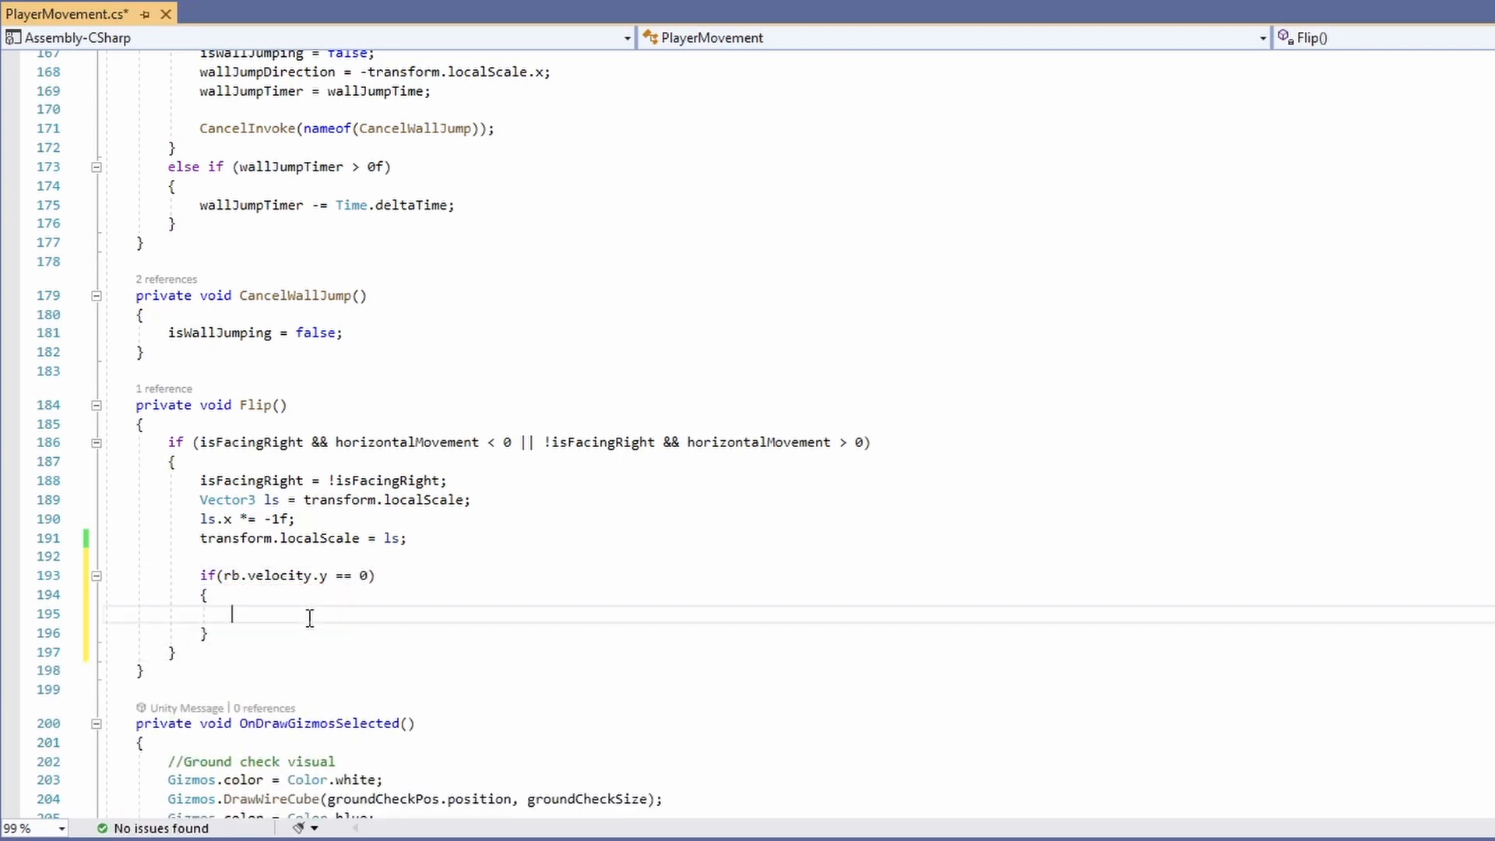
type("smokeFX.Play();")
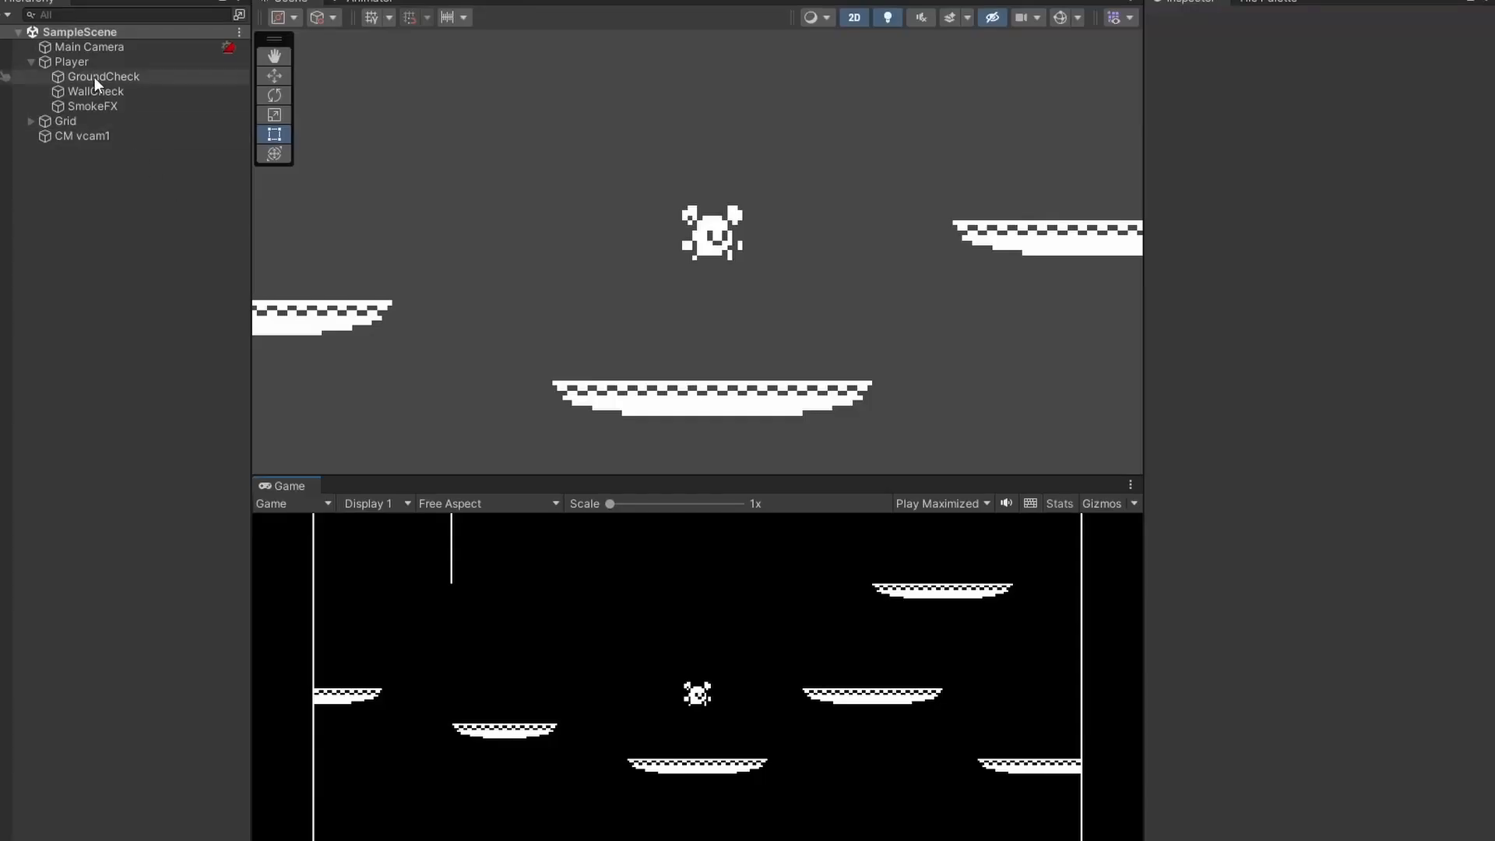
Select Player, collapse its Sprite Renderer, and select SmokeFX to show its Particle System.
left_click(71, 61)
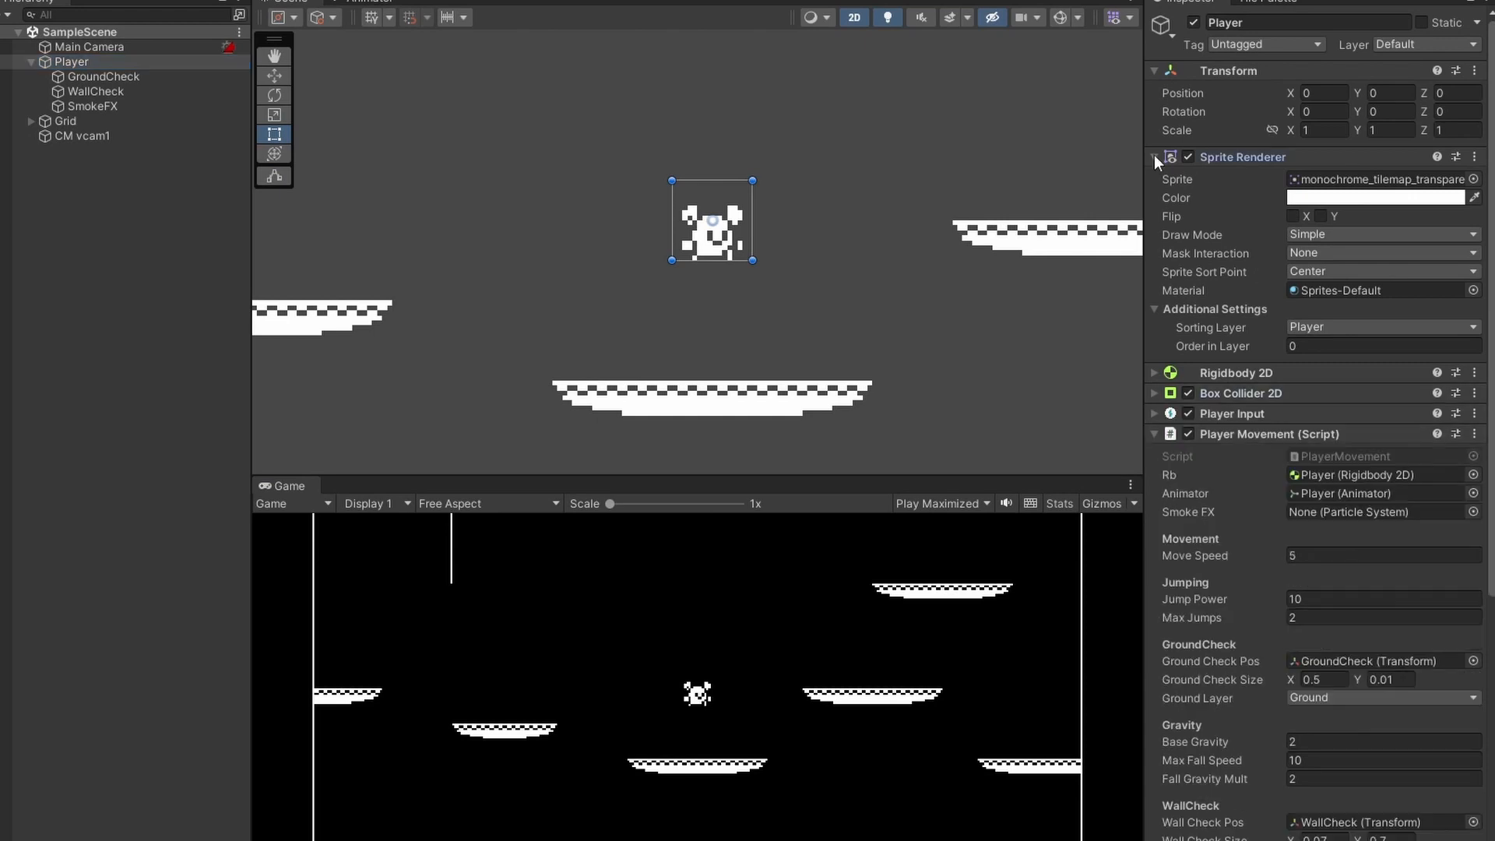
left_click(1155, 157)
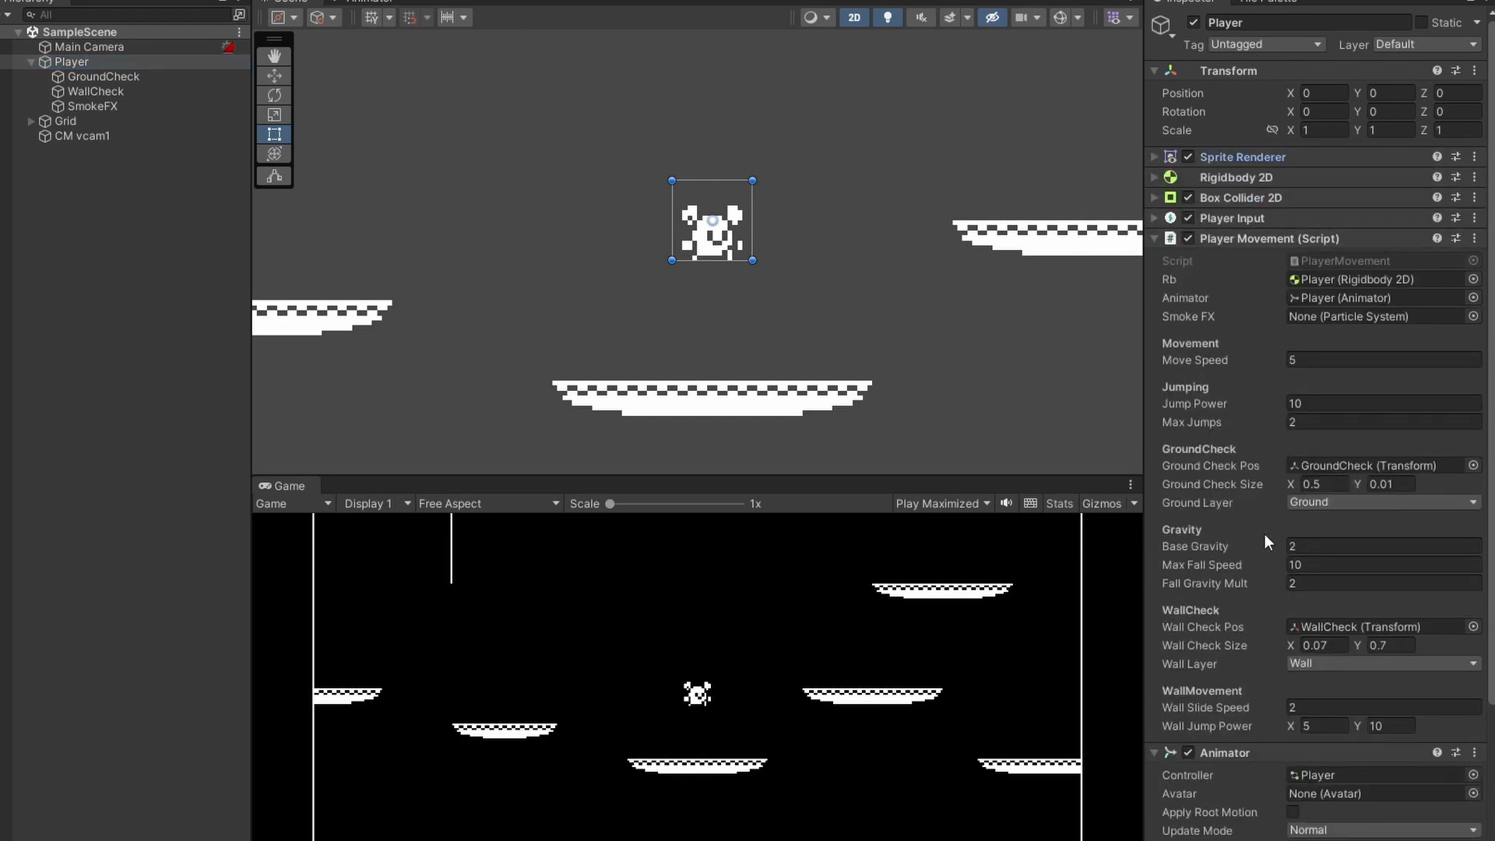
left_click(1381, 316)
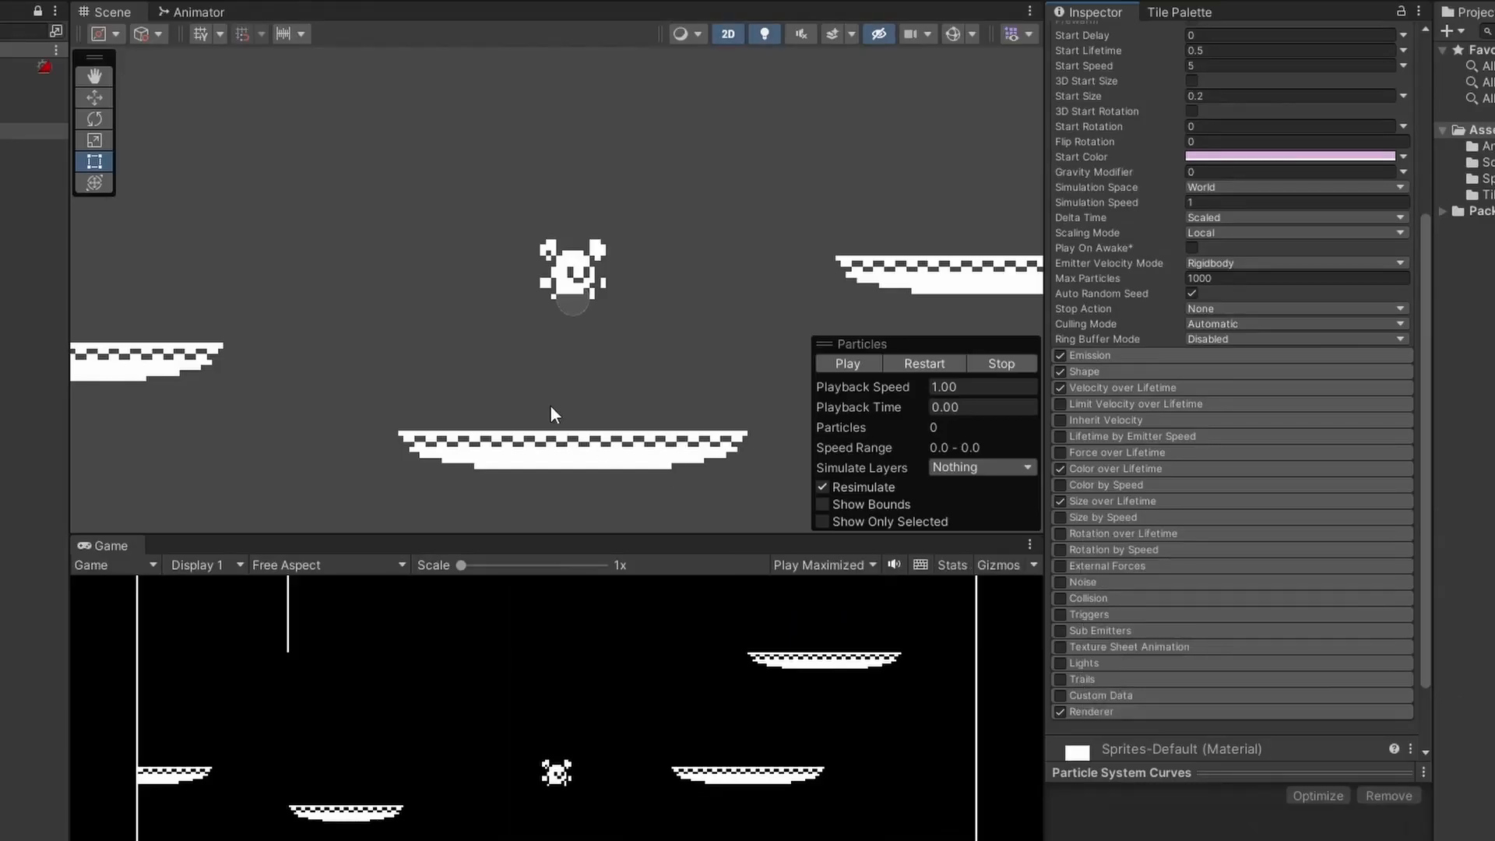
Enable Texture Sheet Animation on SmokeFX in Sprites mode, with start size 0.5.
left_click(1059, 646)
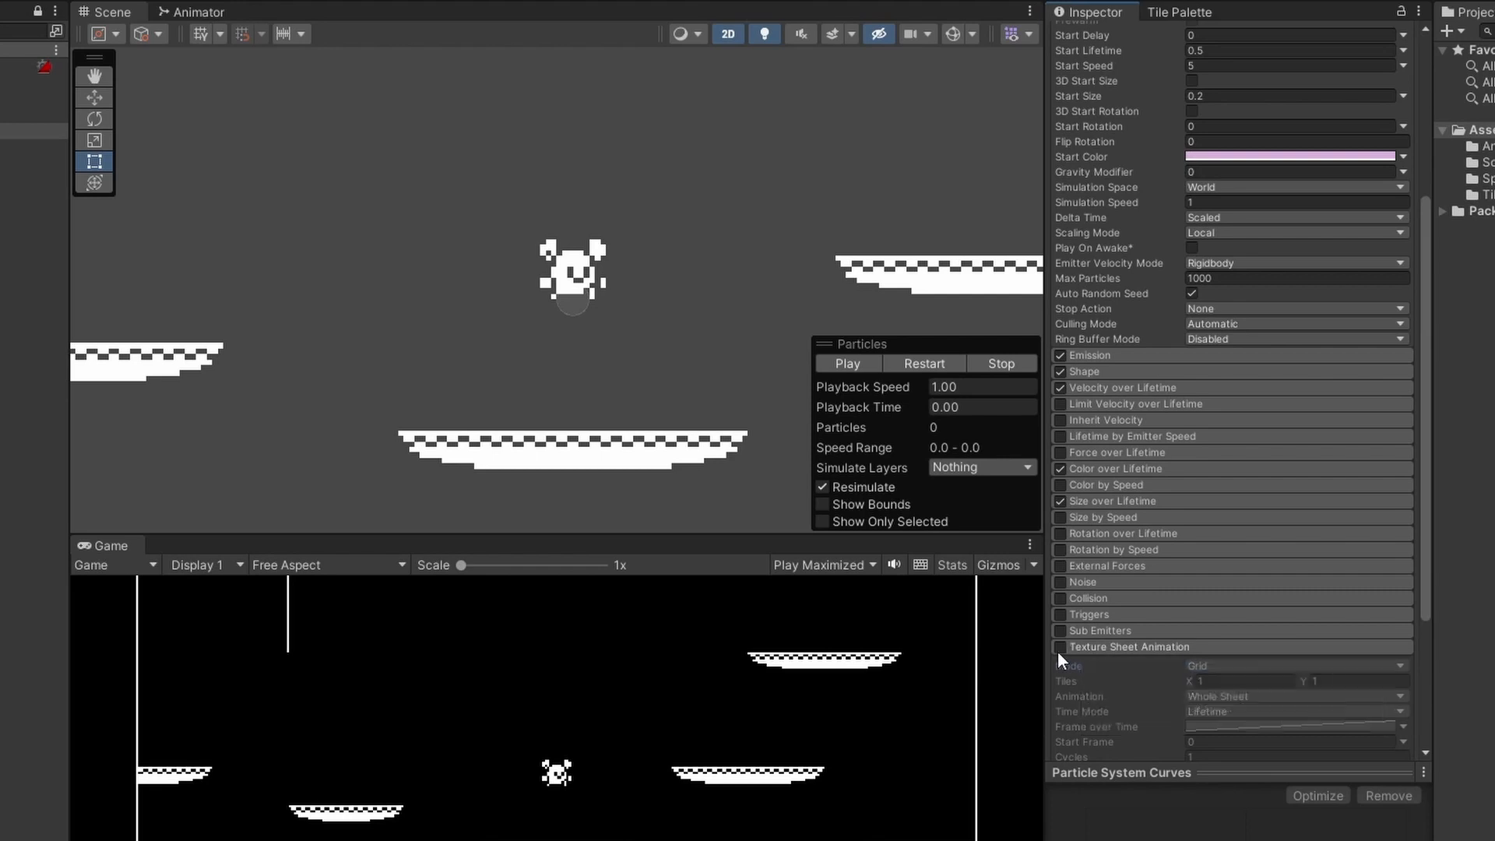
left_click(1059, 647)
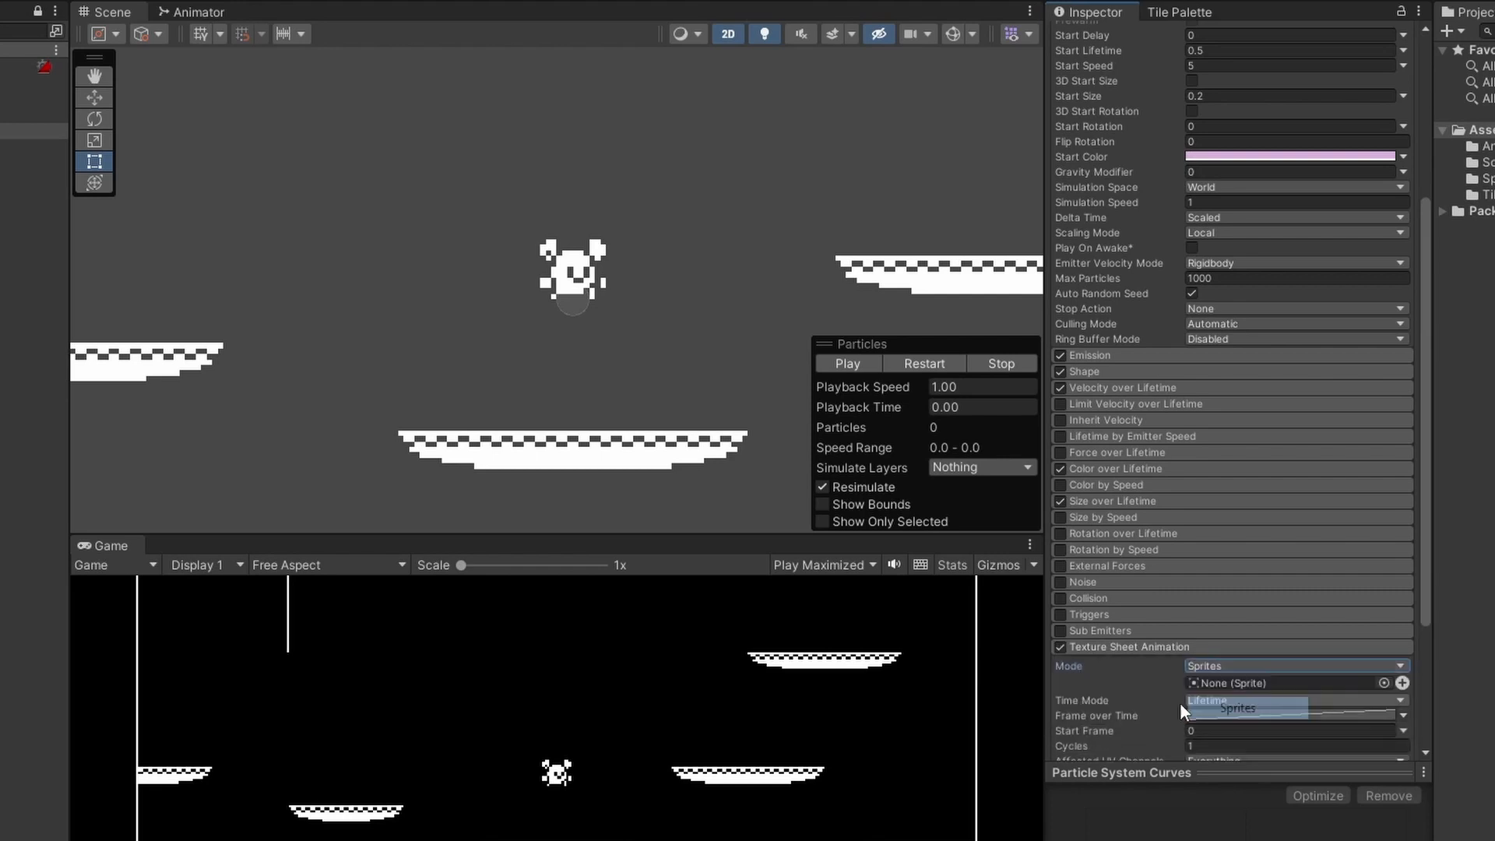
left_click(1387, 683)
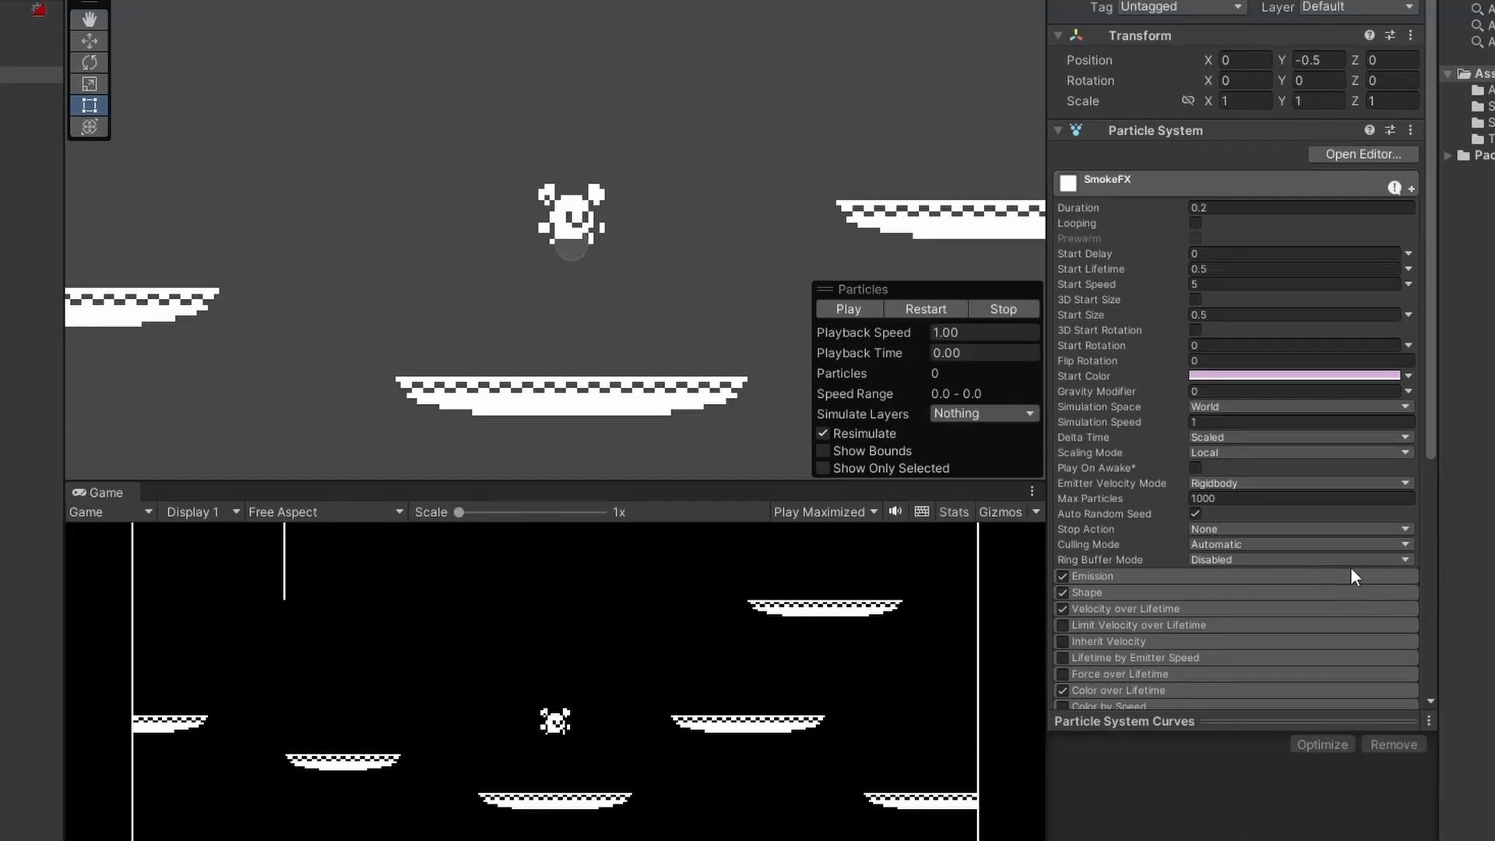
scroll("down", 3)
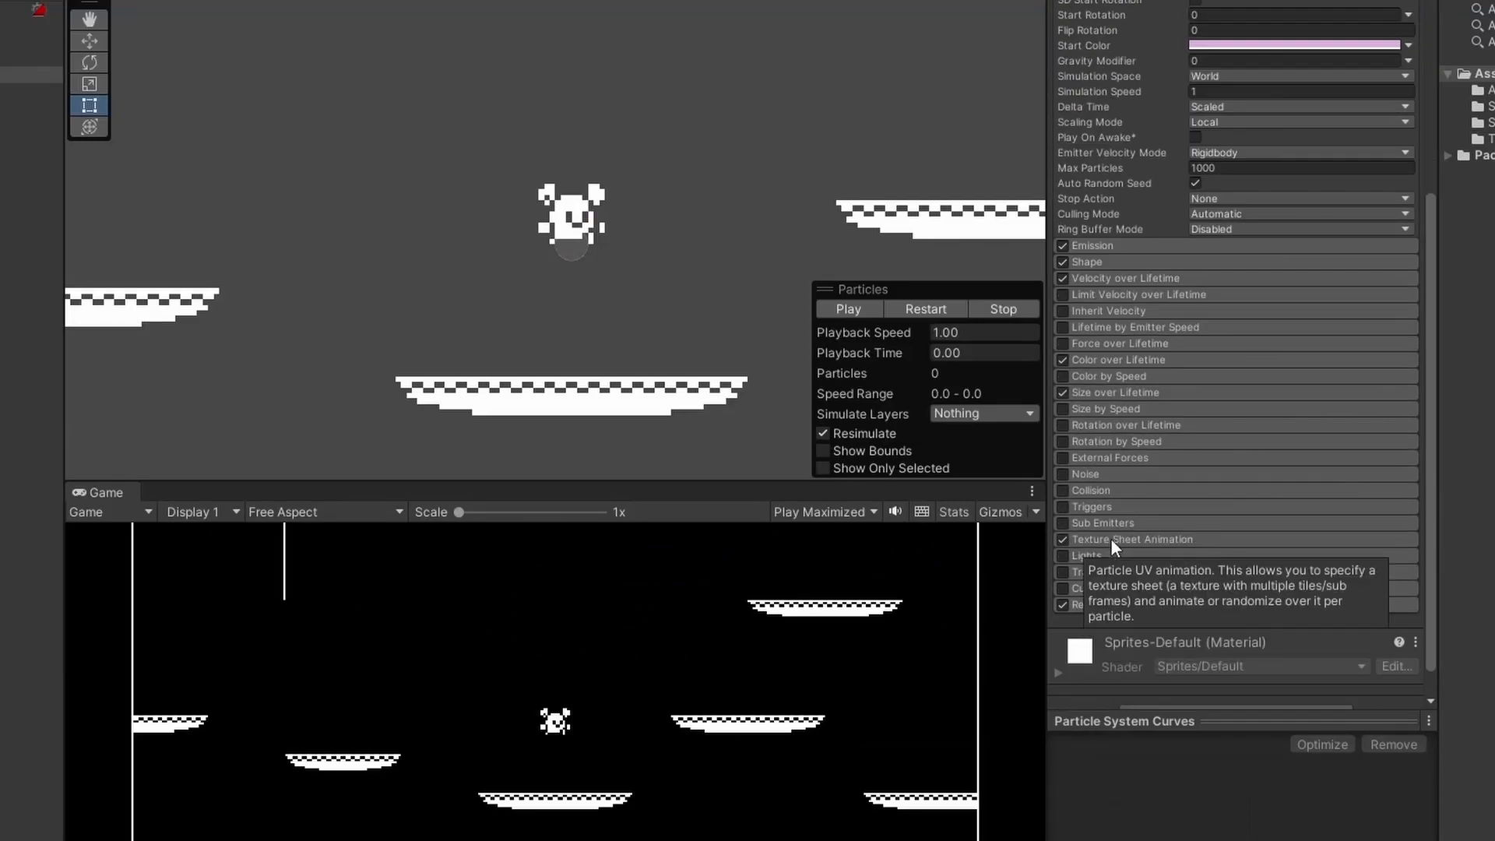